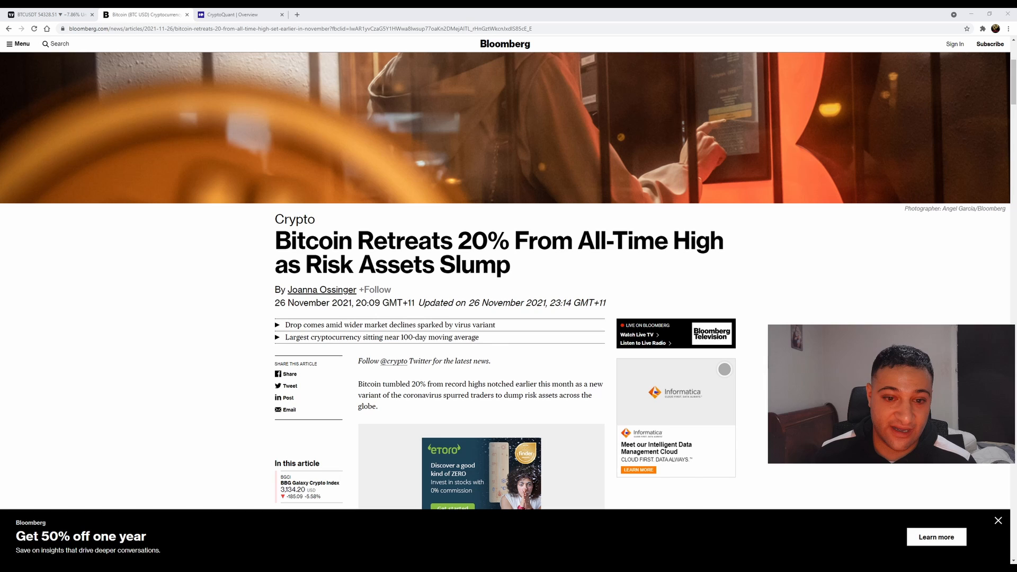
Step: Switch to the TradingView tab showing the BTCUSDT daily chart with its yellow rising trendline
scroll("down", 3)
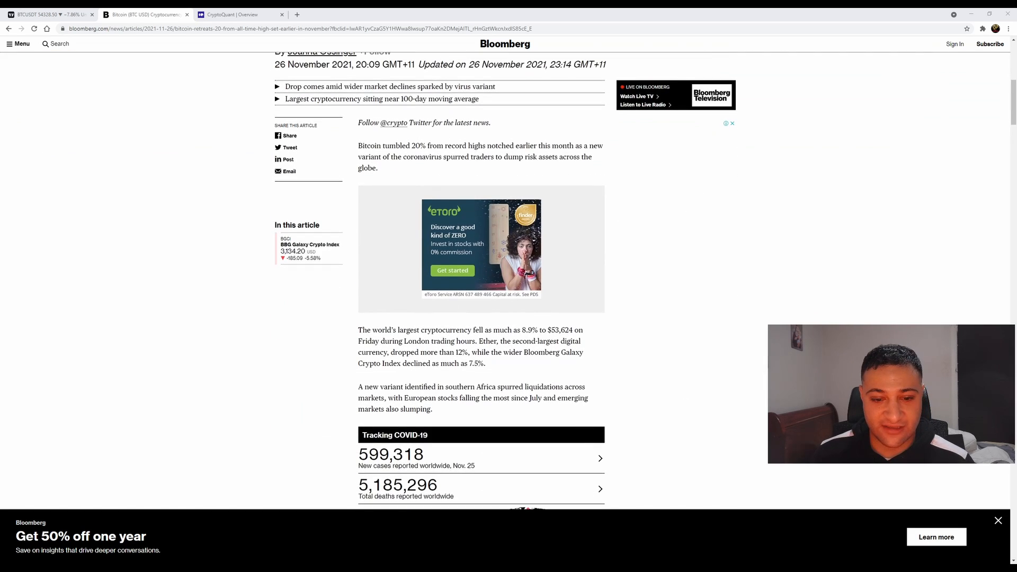
scroll("up", 3)
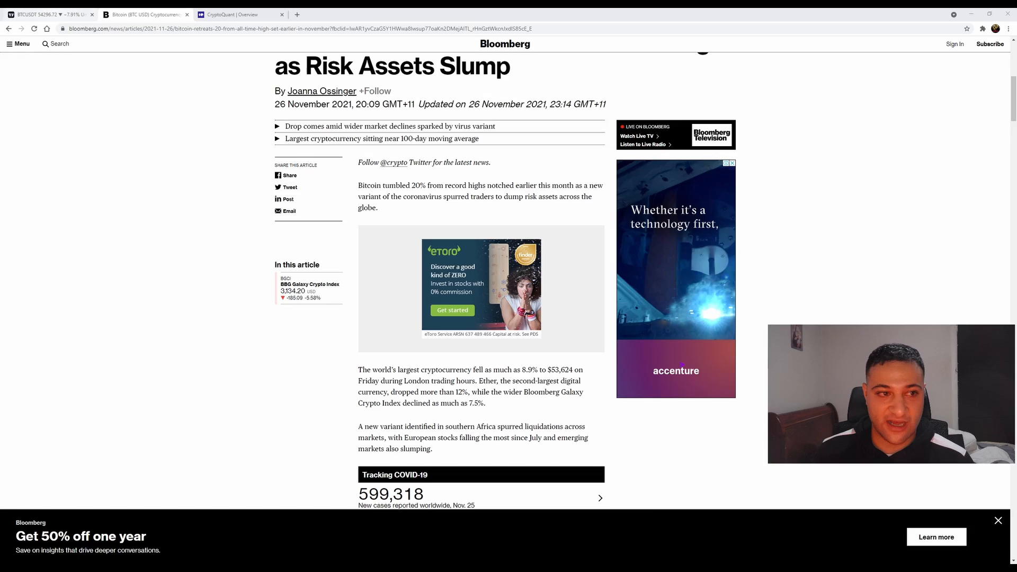
left_click(52, 14)
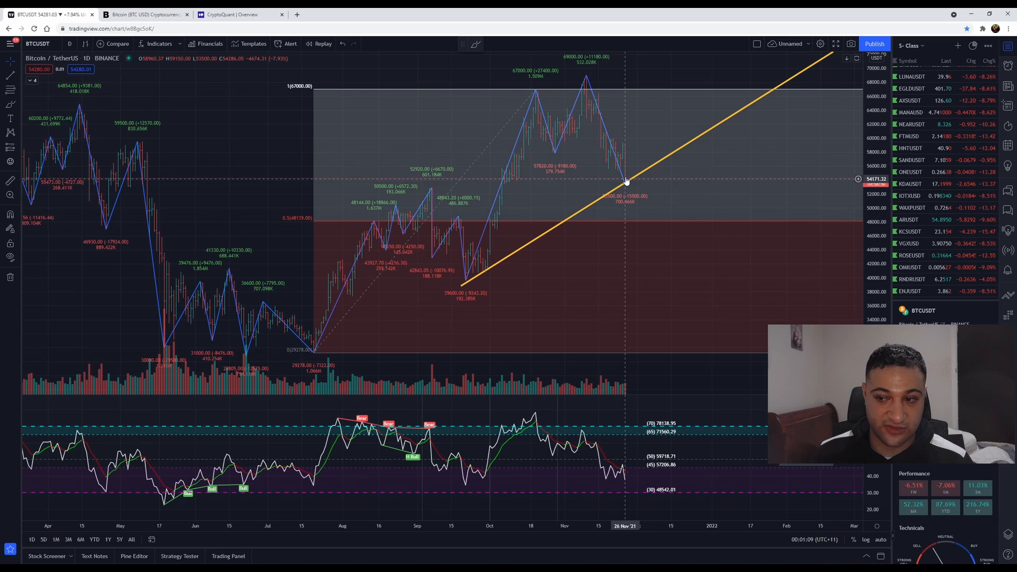
mouse_move(610, 201)
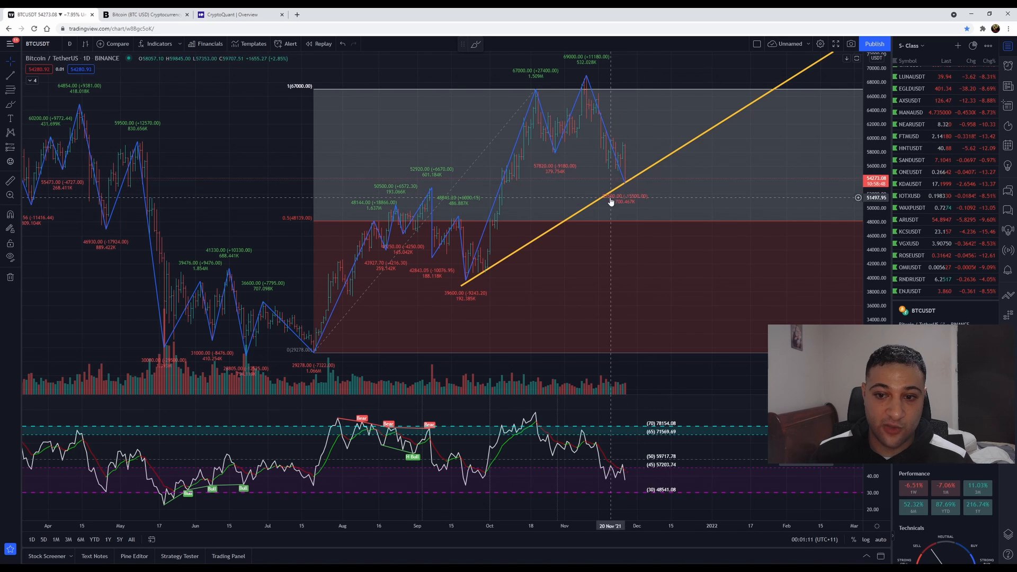
mouse_move(623, 190)
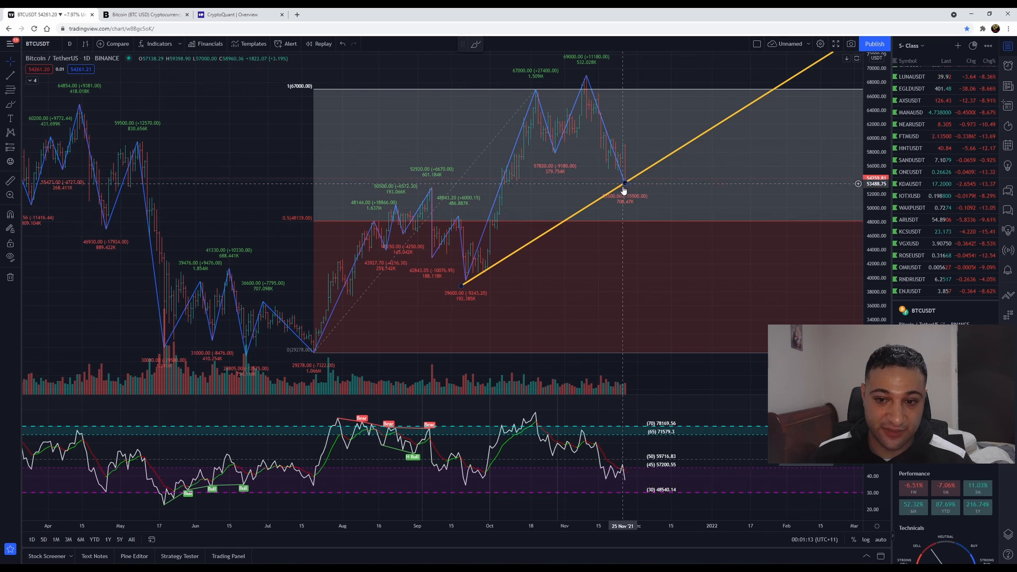
mouse_move(633, 219)
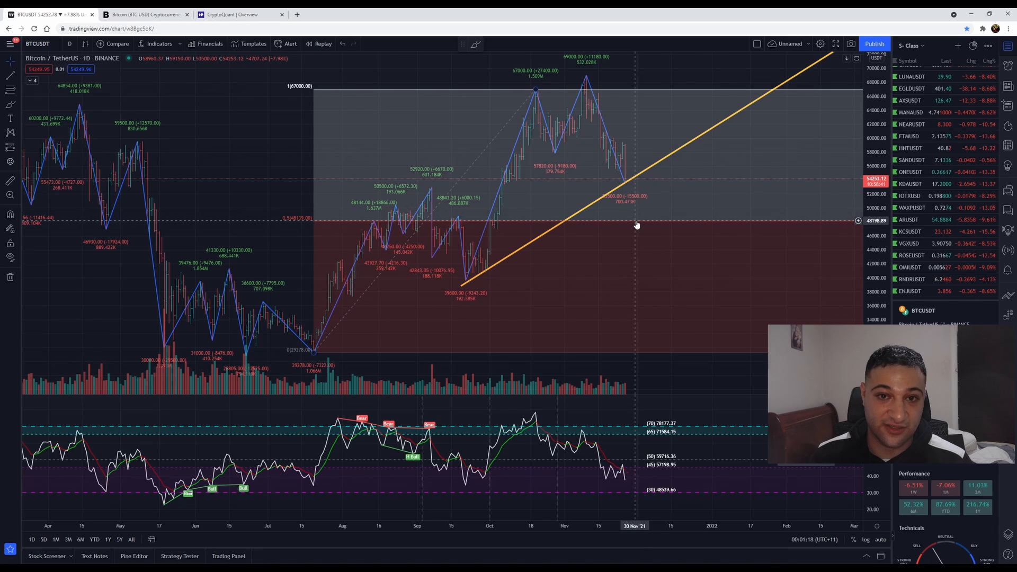
mouse_move(311, 110)
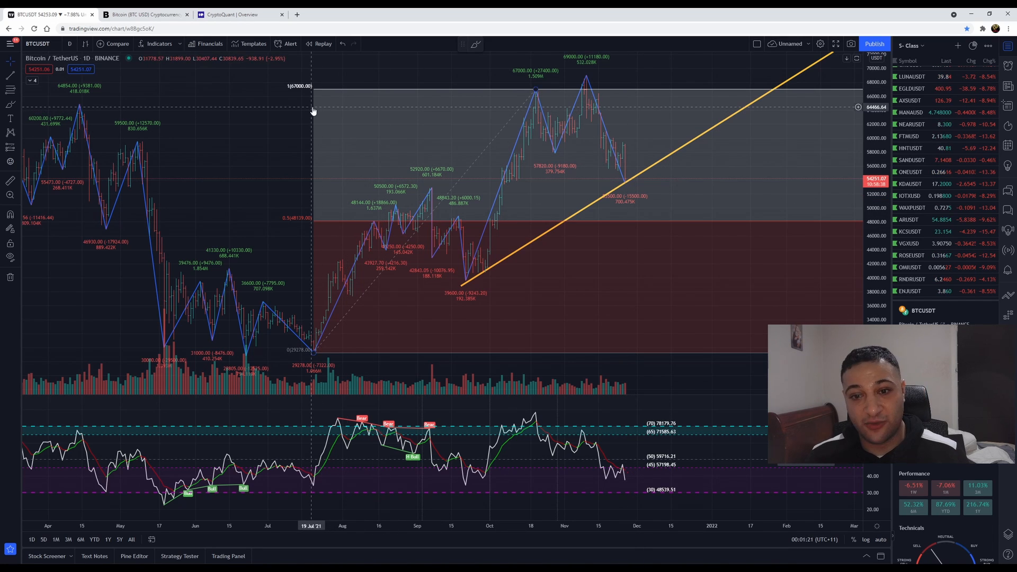
mouse_move(634, 152)
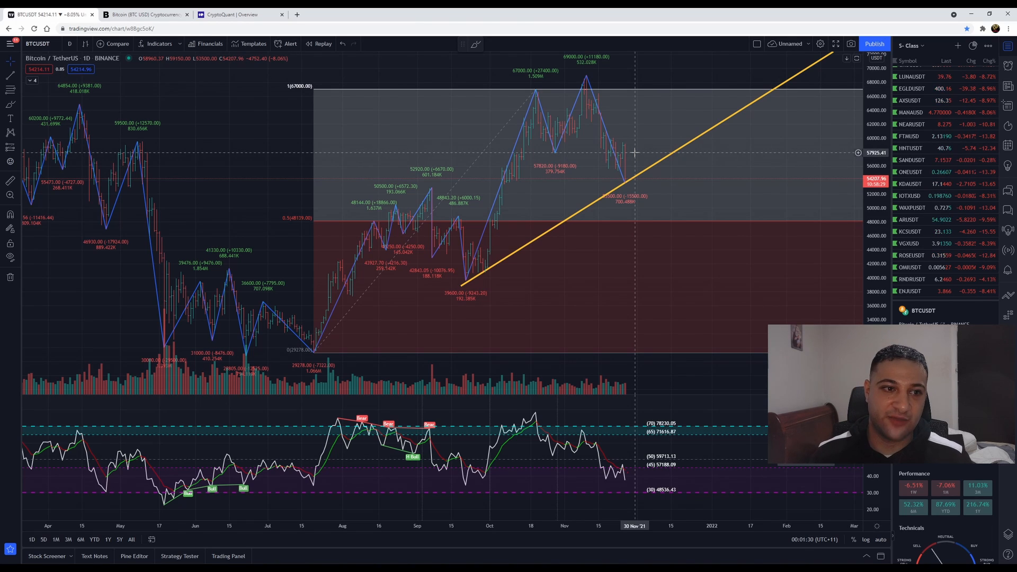
mouse_move(550, 152)
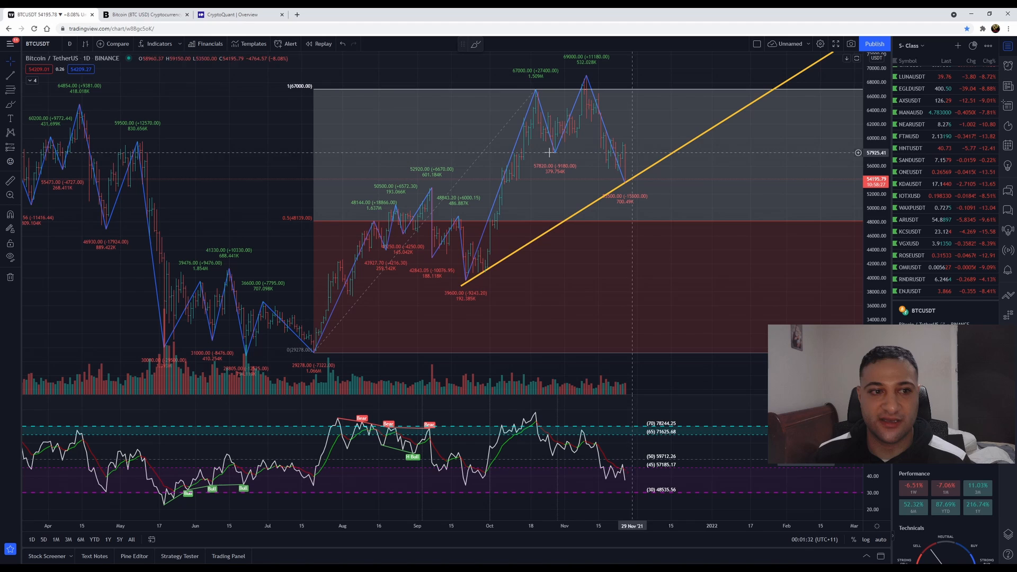
Step: Review the Bloomberg article on Bitcoin's 20% retreat, then move to the PlanB prediction tweet
left_click(146, 13)
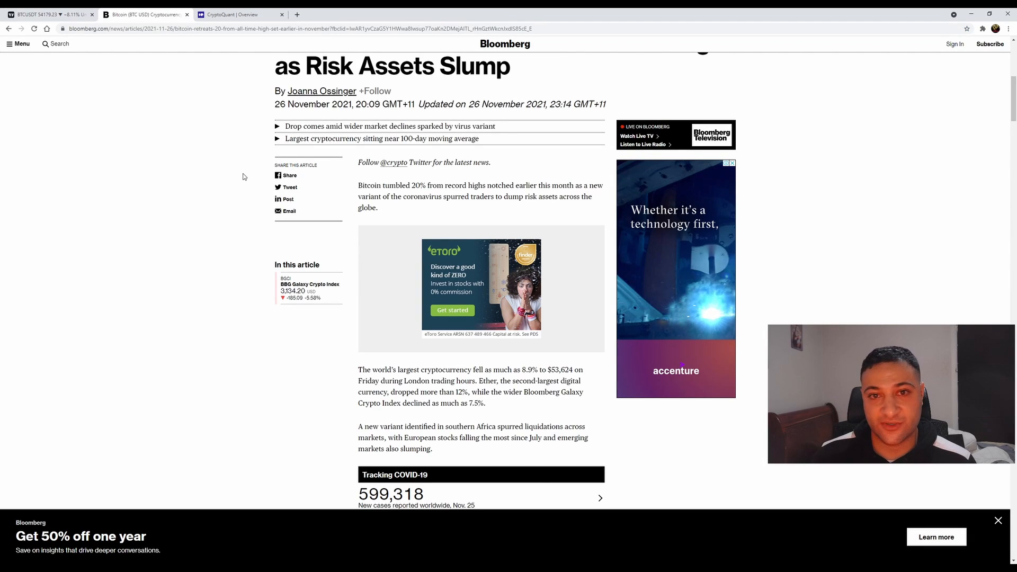
scroll("down", 3)
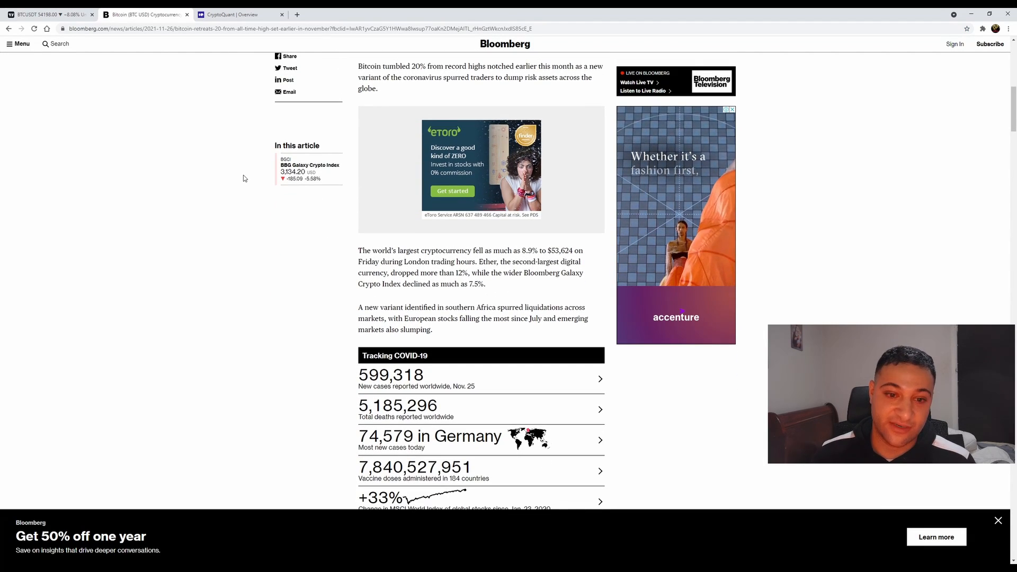
scroll("up", 3)
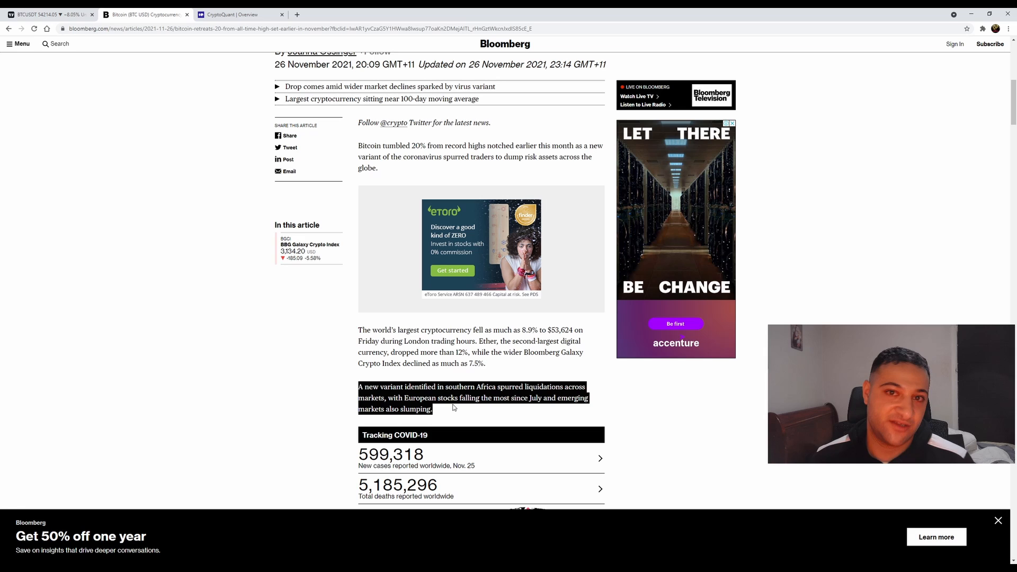
scroll("up", 3)
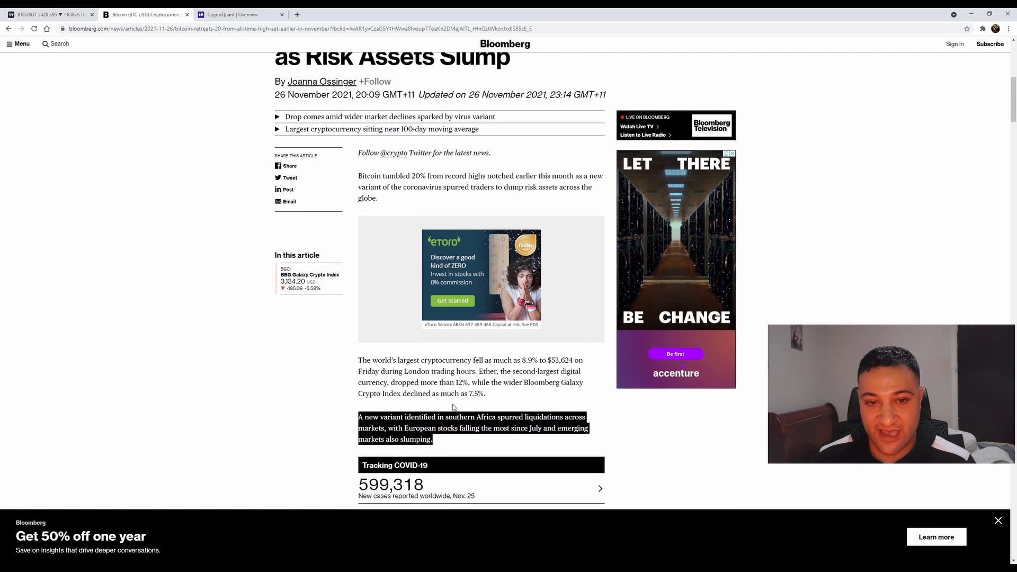
scroll("up", 3)
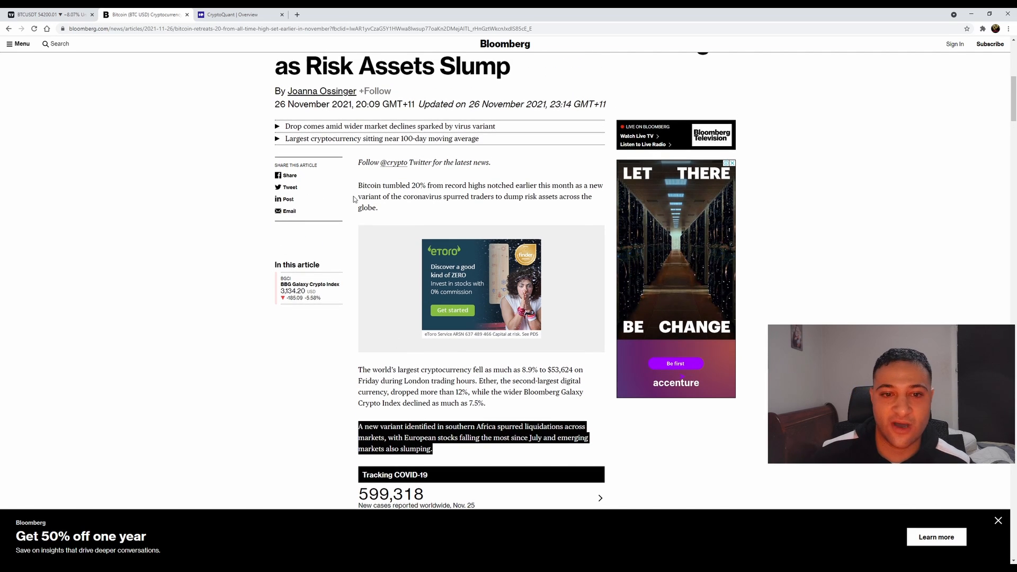
left_click(49, 14)
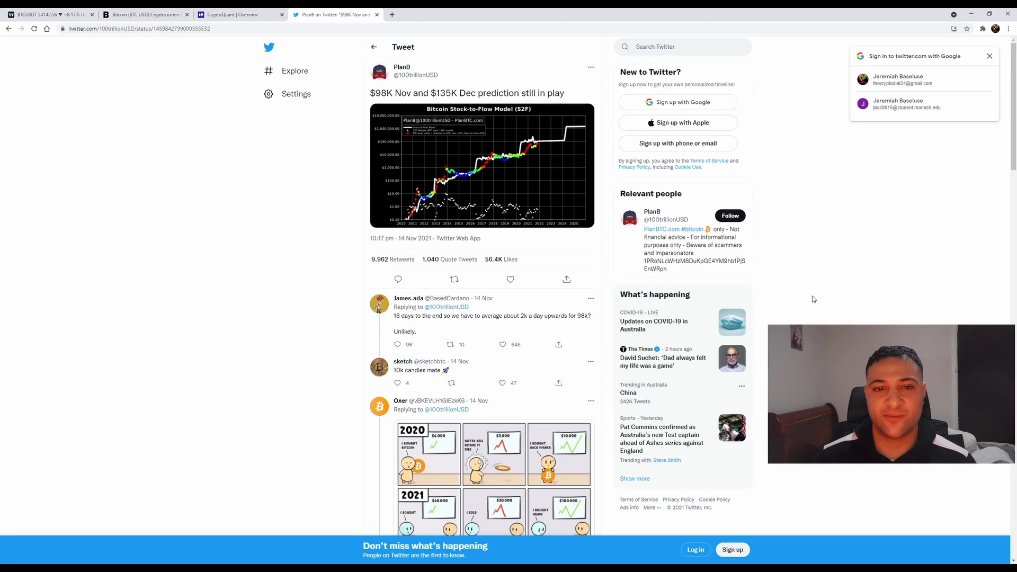
mouse_move(796, 296)
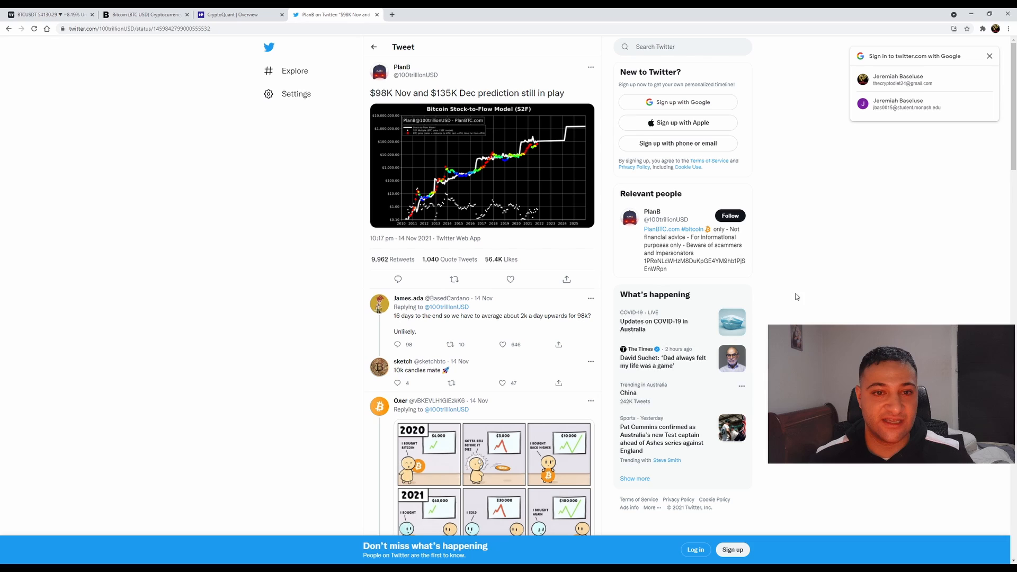
Step: View PlanB's stock-to-flow tweet predicting $98K in November and $135K in December
double_click(382, 93)
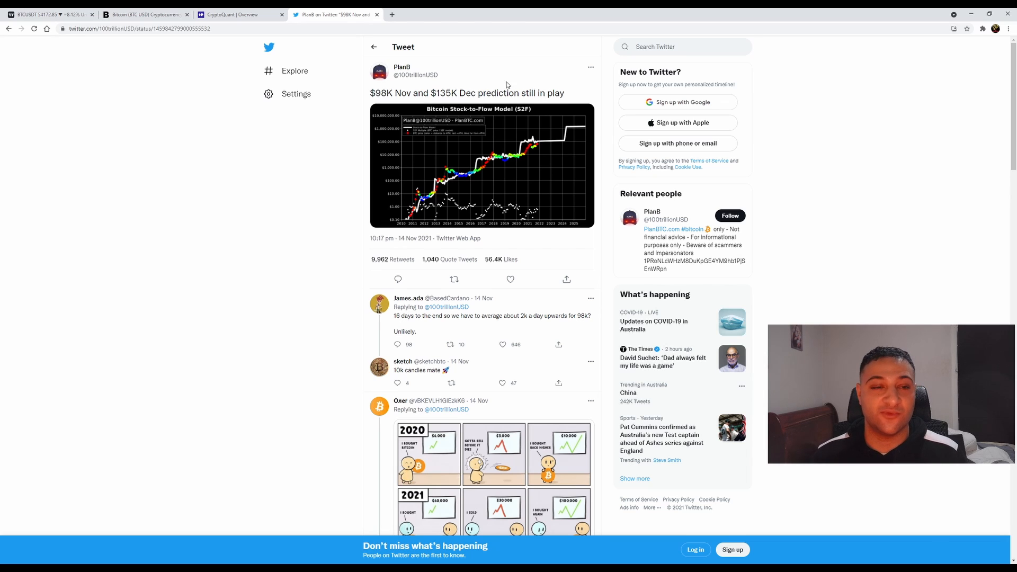
Step: Switch to CryptoQuant's Estimated Leverage Ratio results, led by the BTC All Exchanges chart
left_click(239, 14)
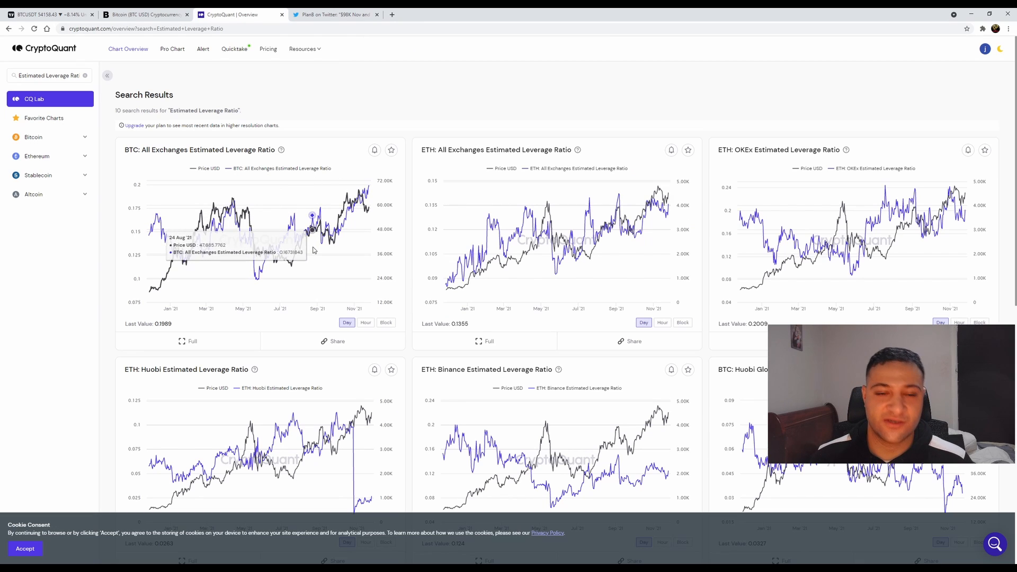
mouse_move(344, 250)
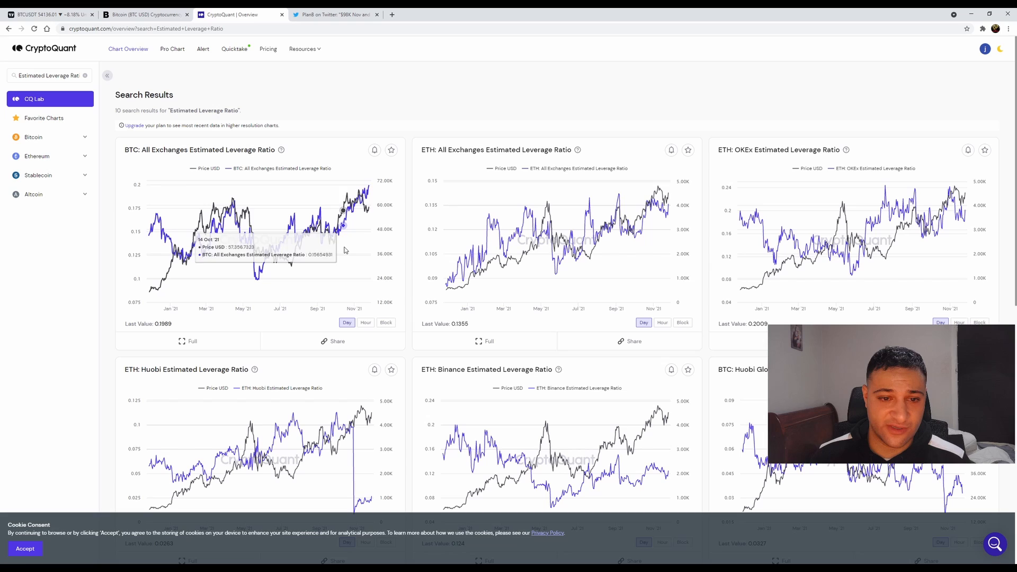
mouse_move(369, 253)
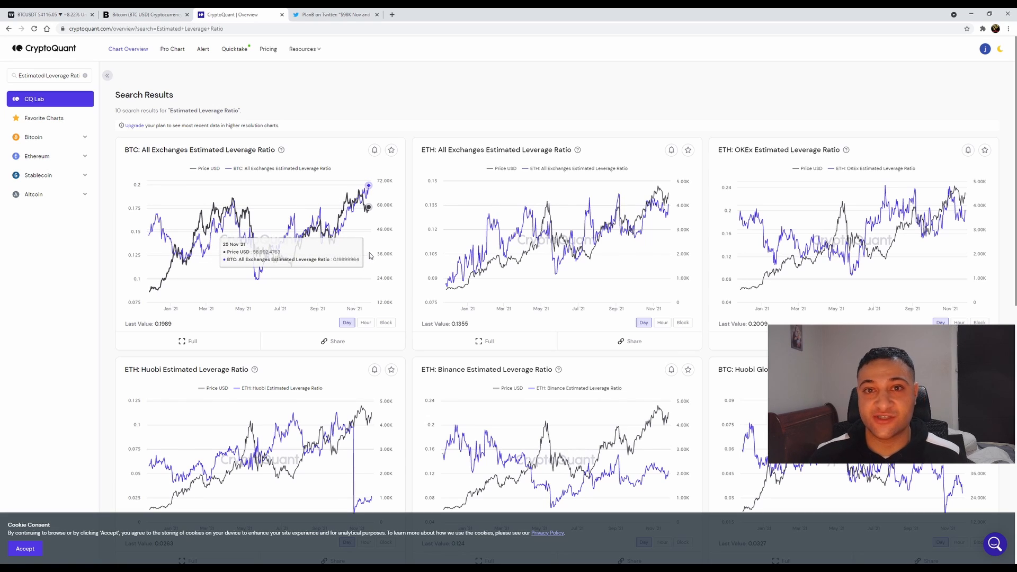
mouse_move(357, 254)
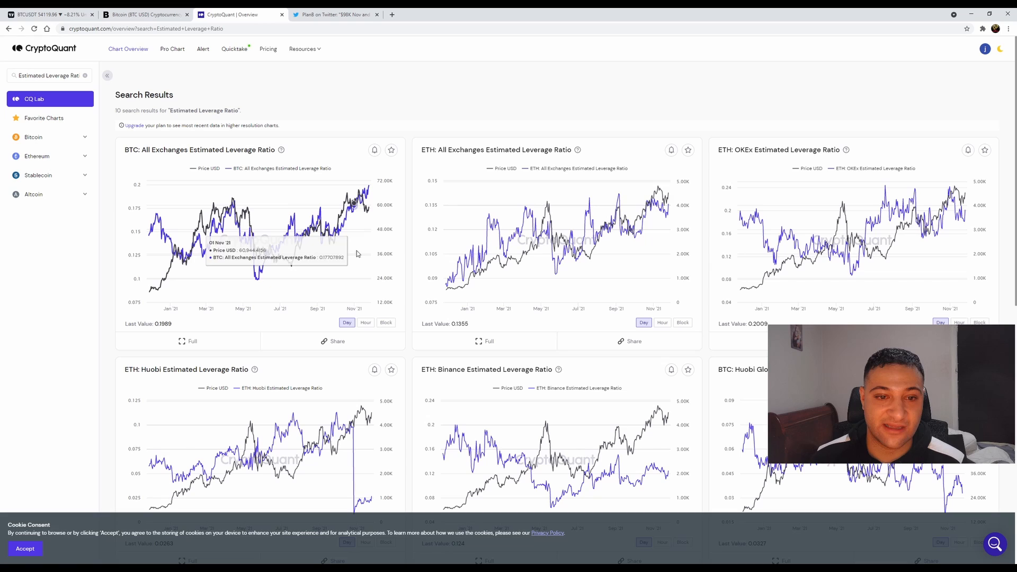
mouse_move(364, 265)
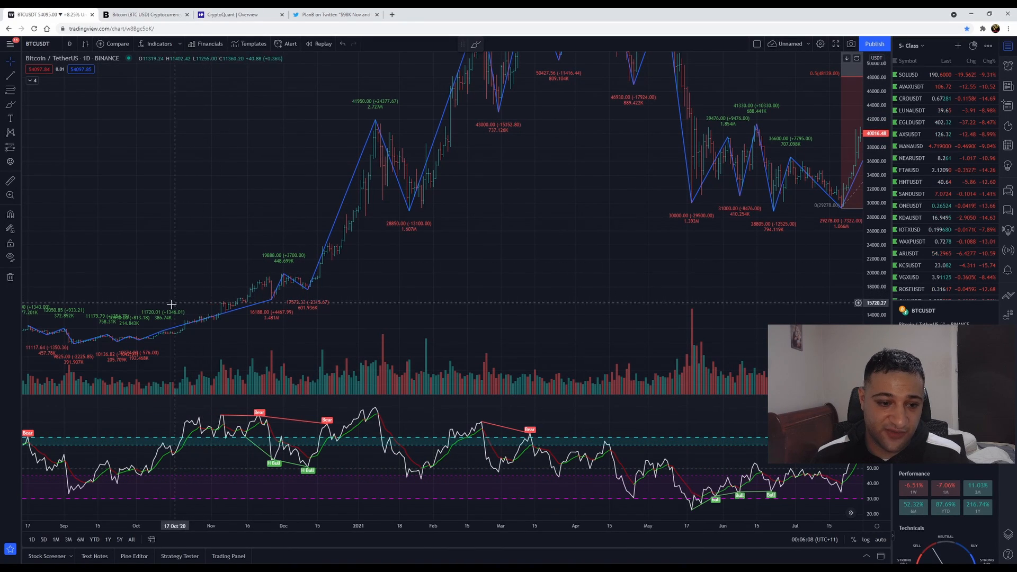
mouse_move(270, 296)
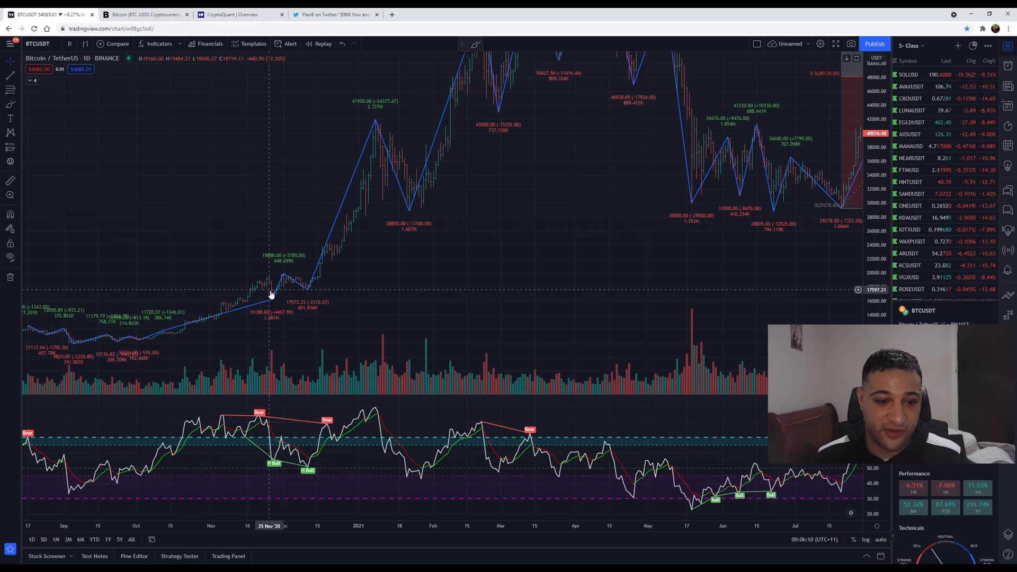
mouse_move(273, 300)
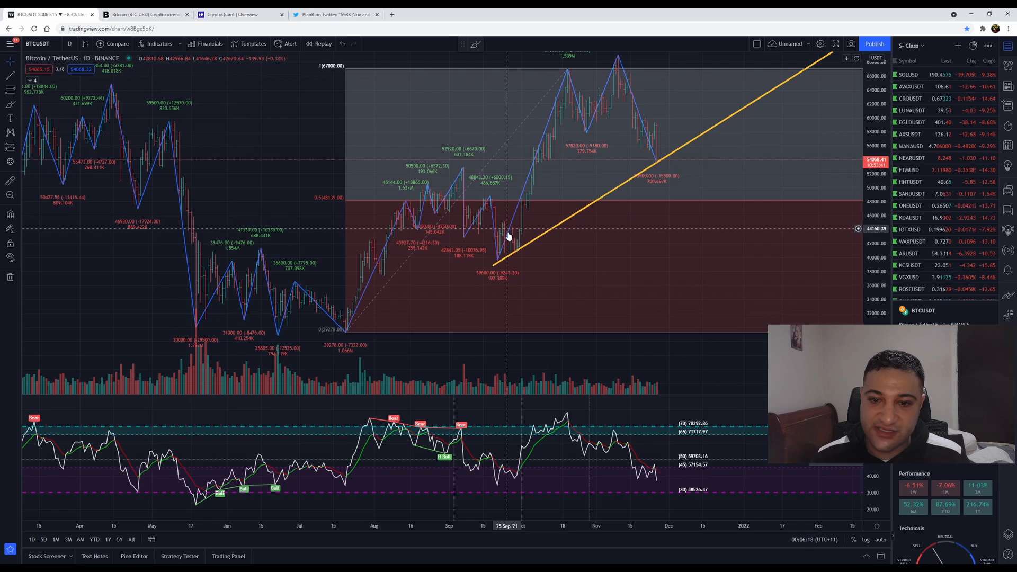
mouse_move(620, 70)
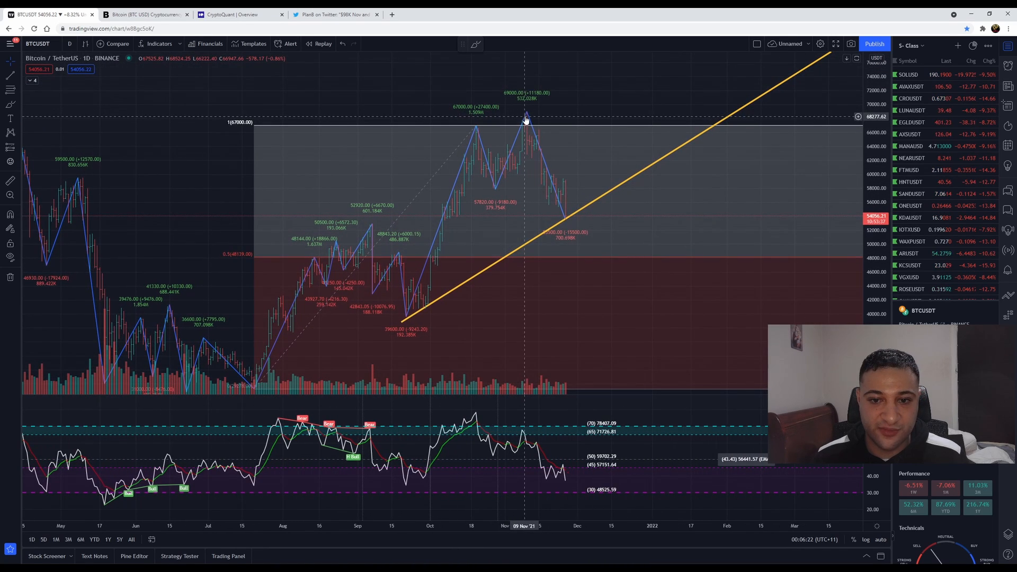
mouse_move(527, 120)
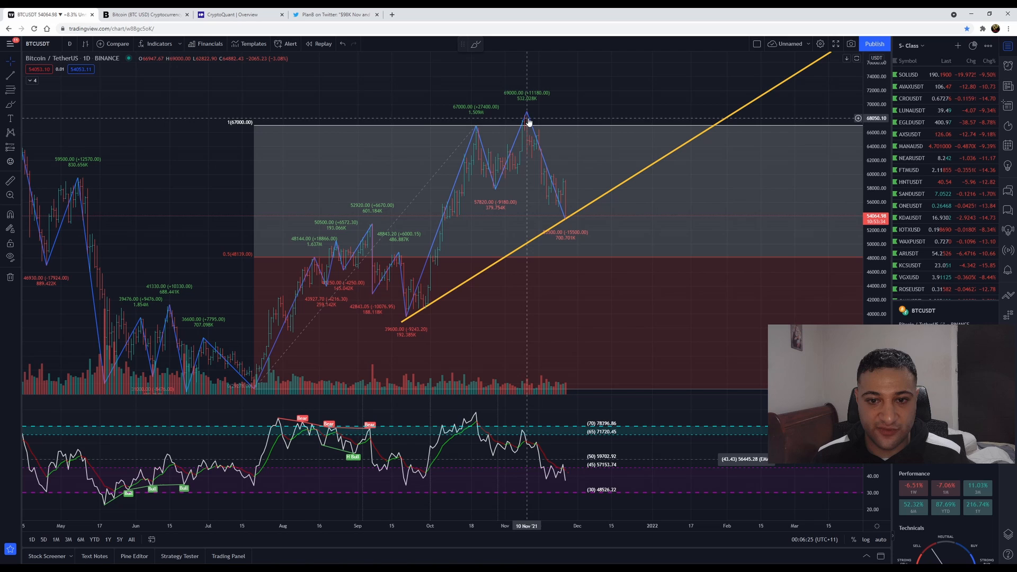
mouse_move(538, 148)
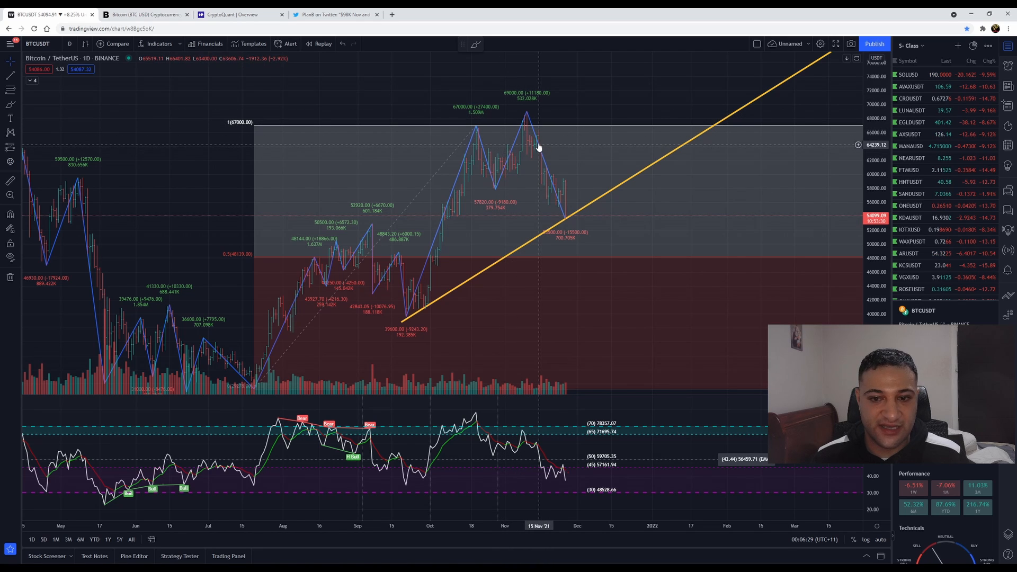
mouse_move(548, 156)
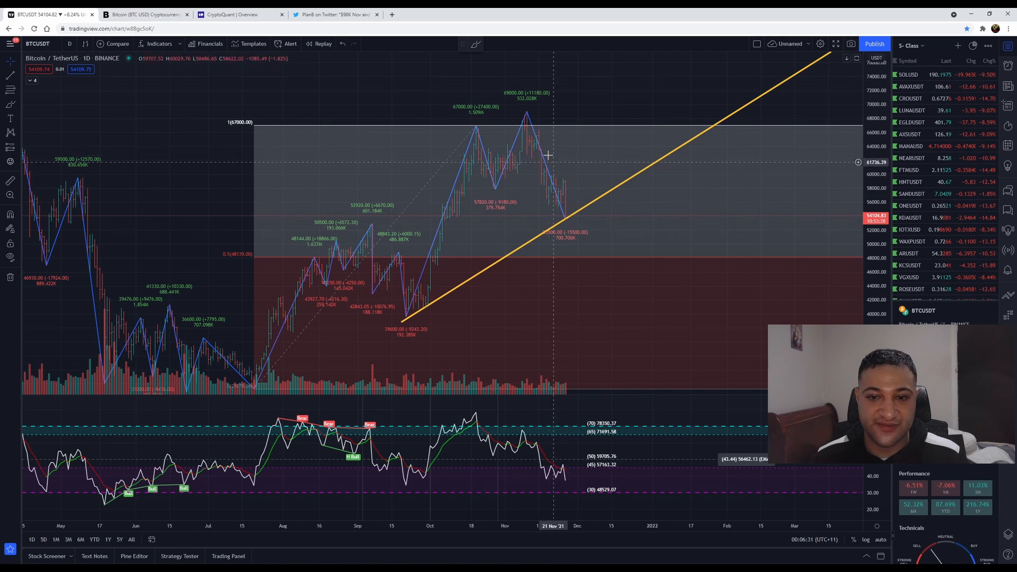
mouse_move(542, 193)
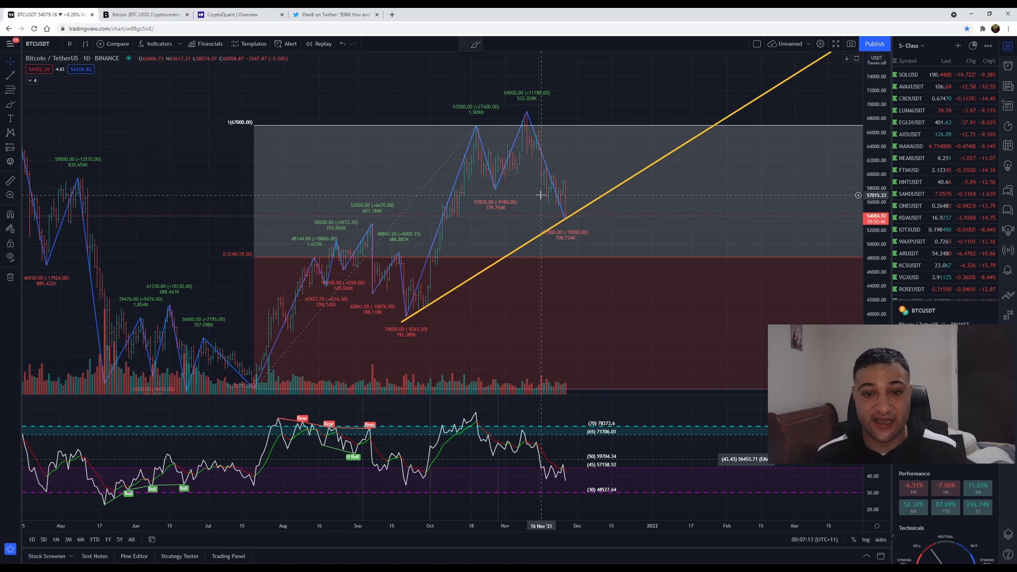
mouse_move(515, 120)
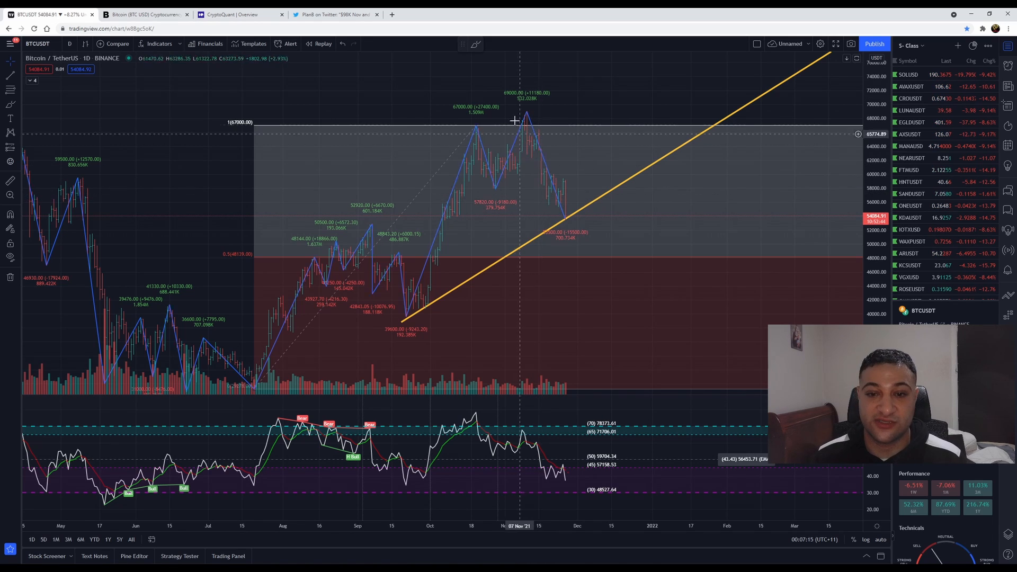
mouse_move(535, 232)
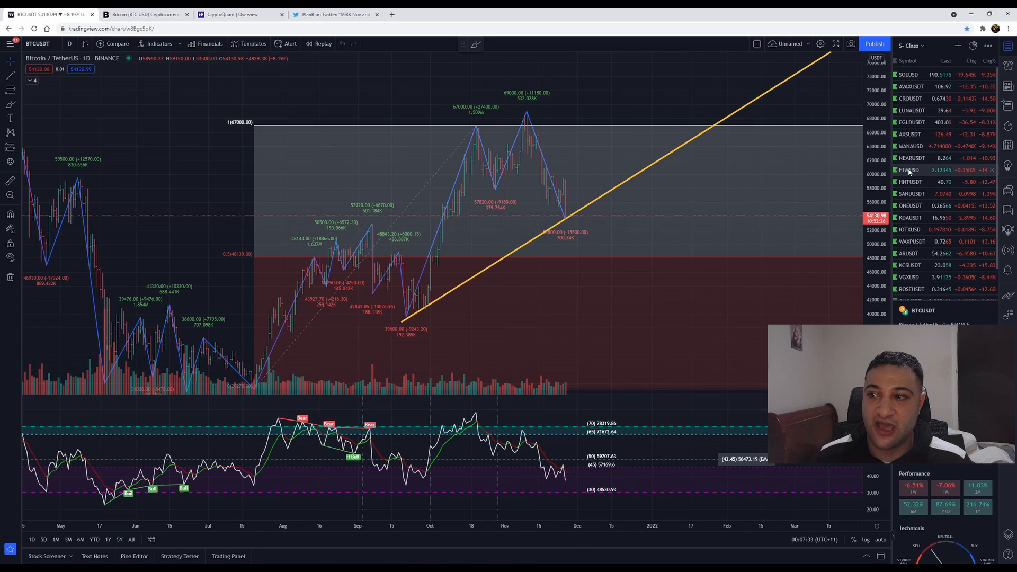
mouse_move(909, 170)
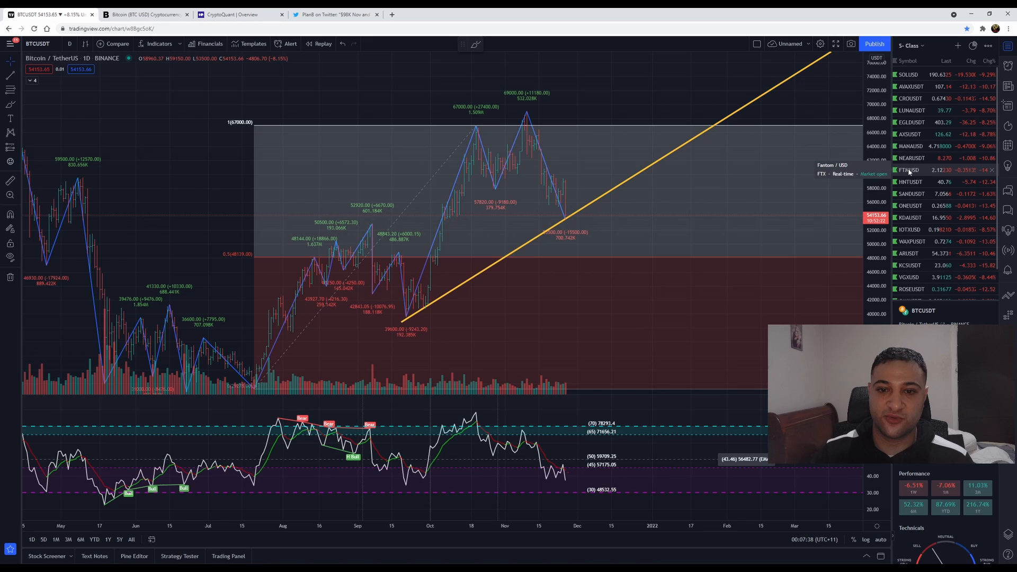
mouse_move(539, 123)
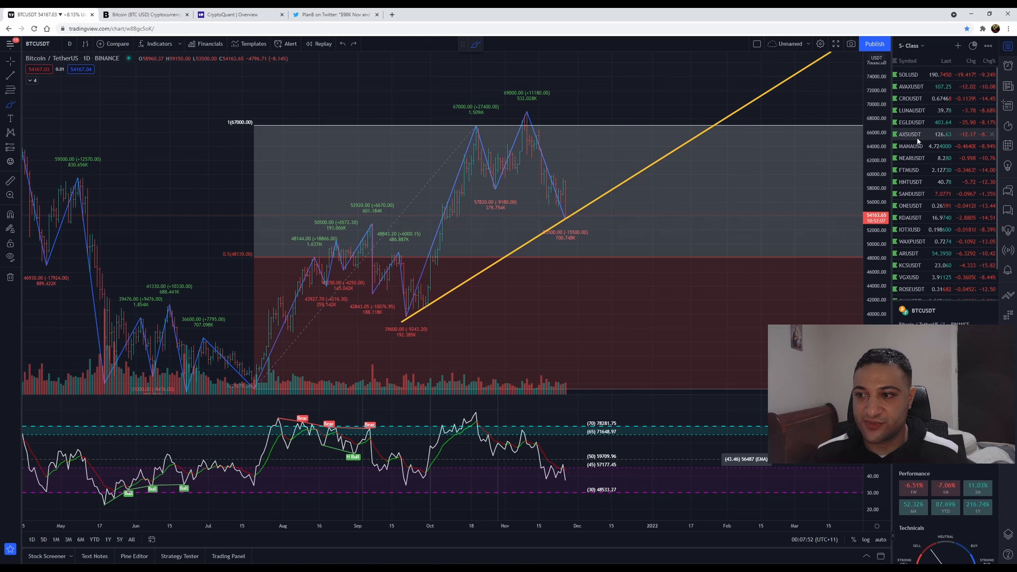
mouse_move(915, 135)
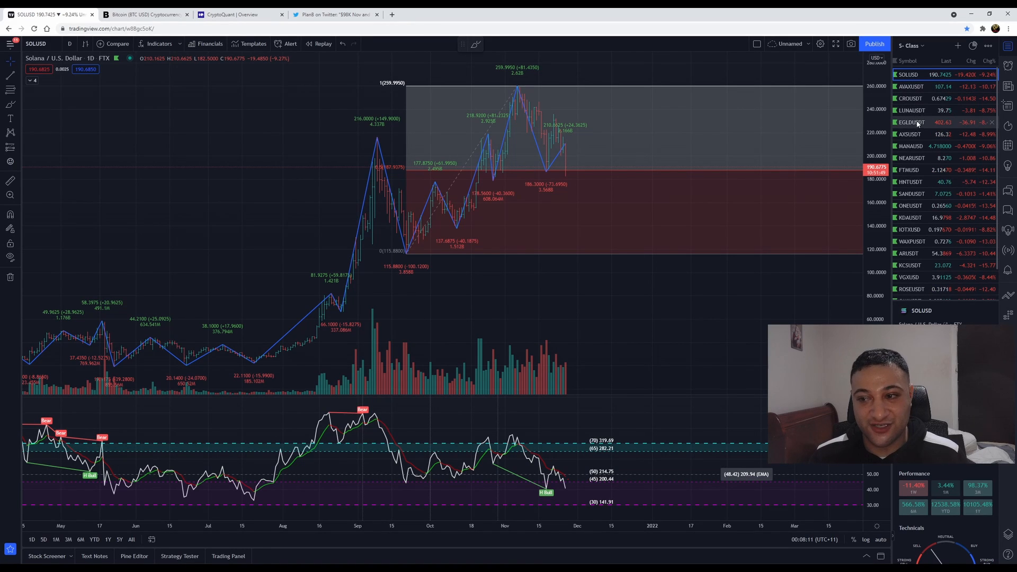
Step: Step through the MANA/USD, FTM/USD and SAND/USDT daily charts from the watchlist
left_click(912, 146)
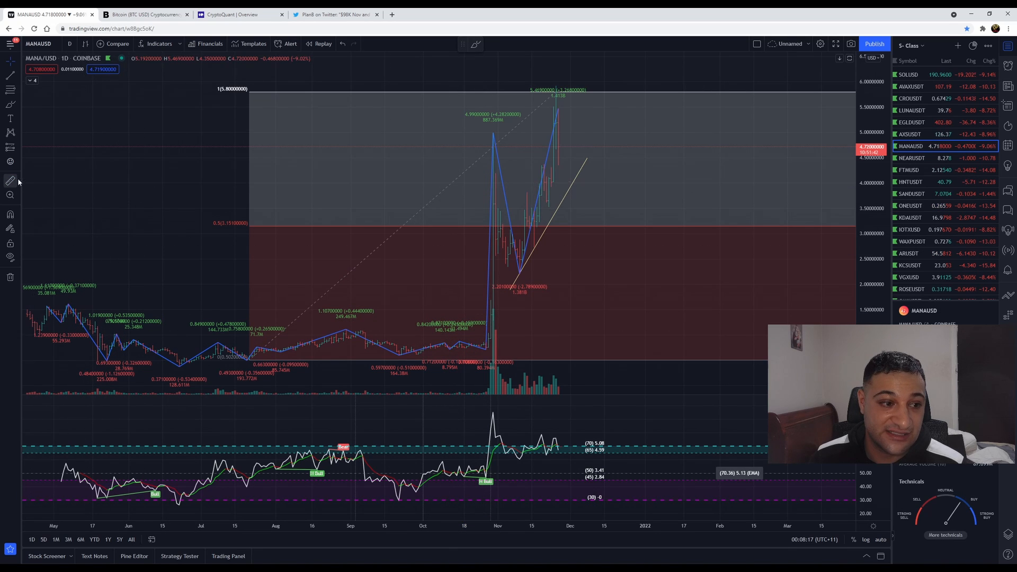
mouse_move(459, 345)
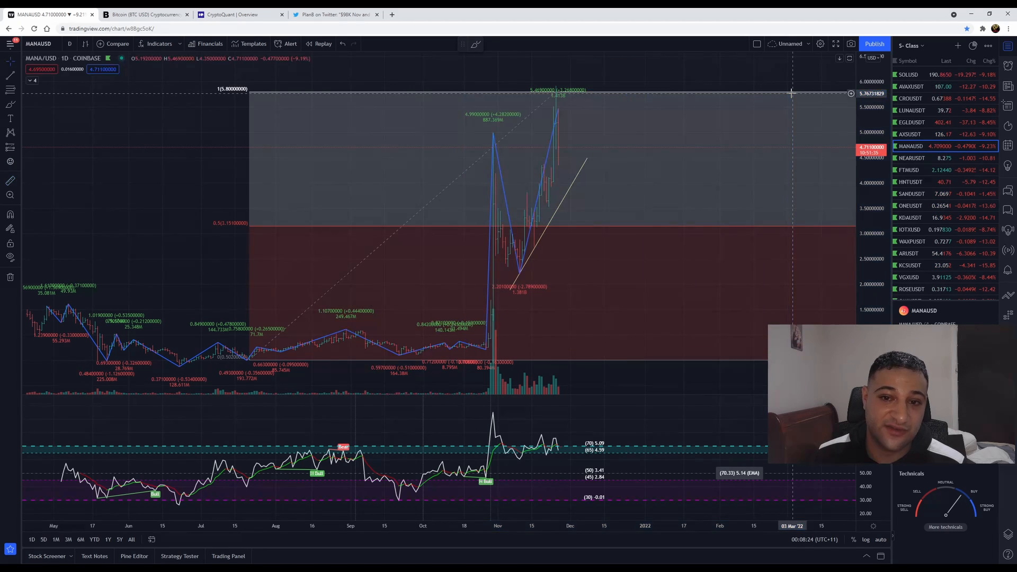
mouse_move(742, 152)
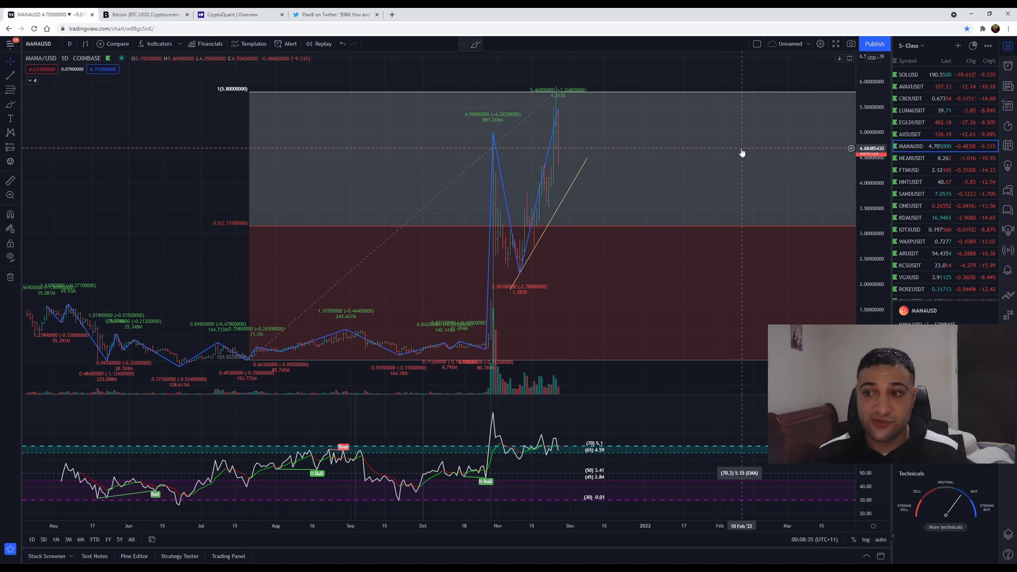
left_click(928, 169)
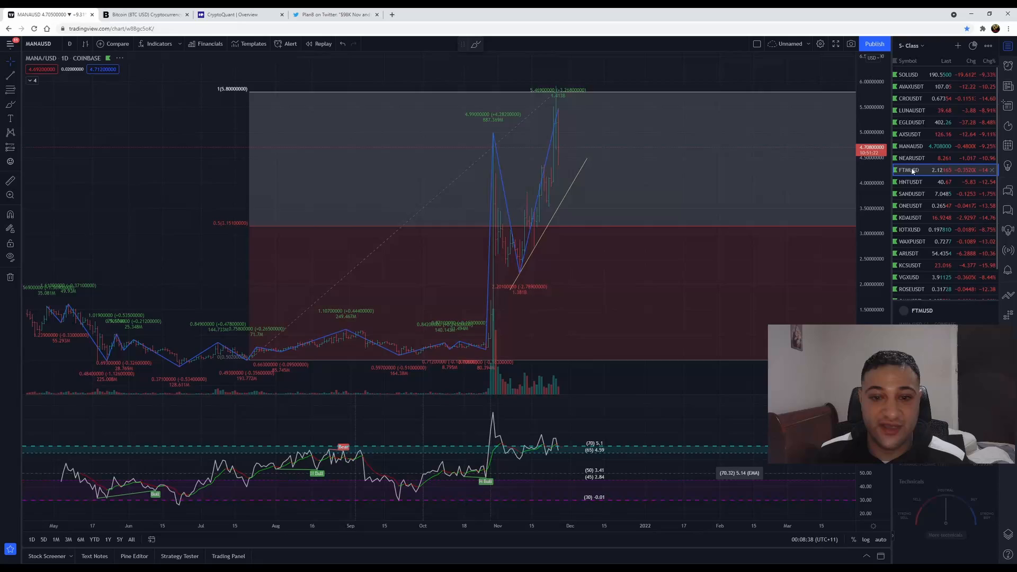
left_click(910, 169)
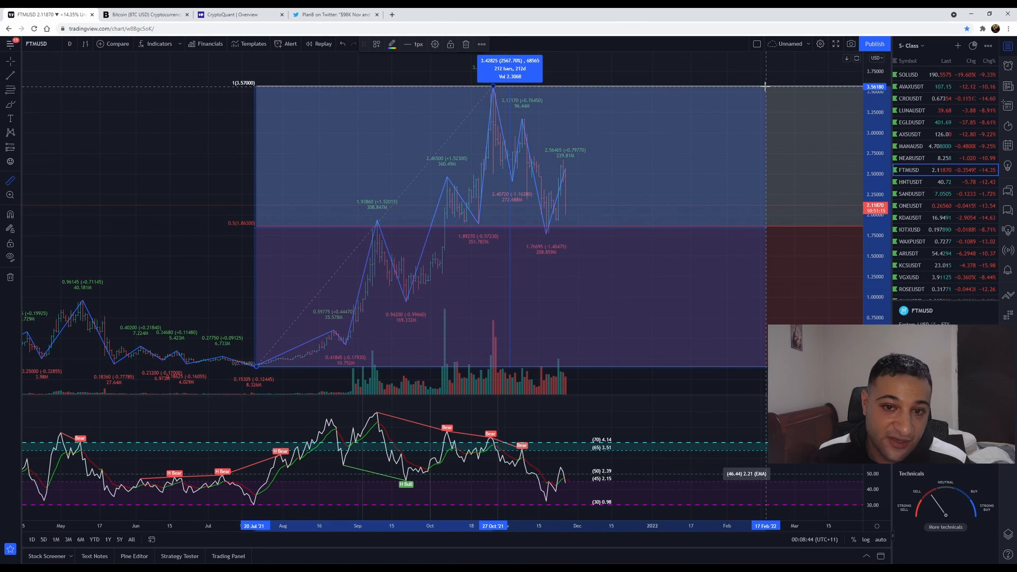
mouse_move(762, 88)
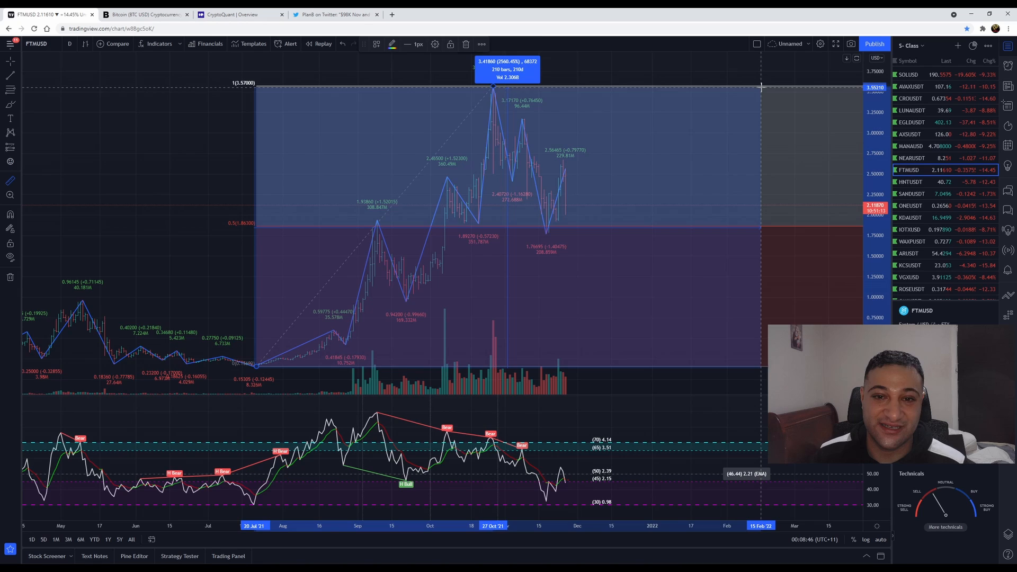
left_click(911, 193)
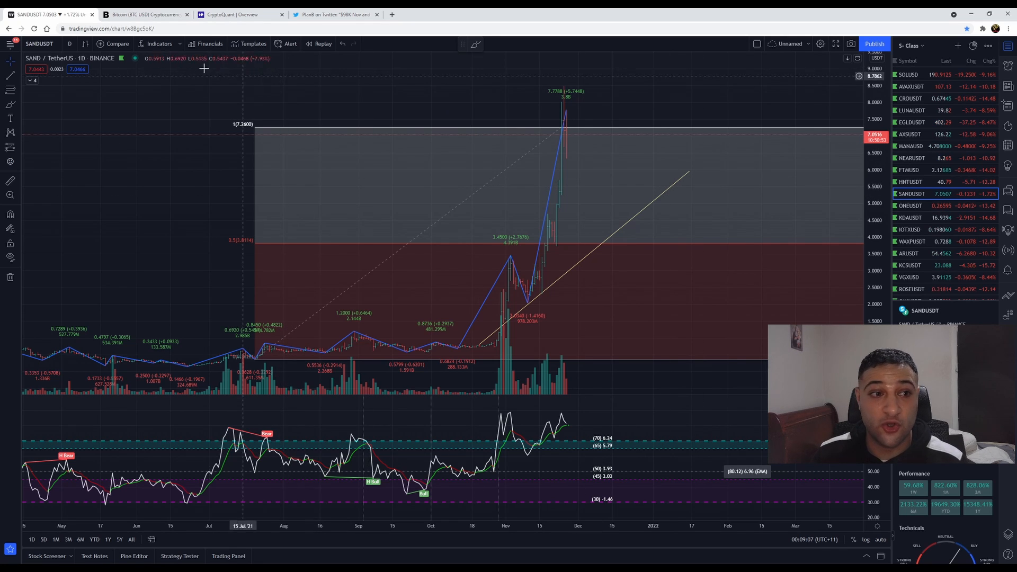
mouse_move(461, 201)
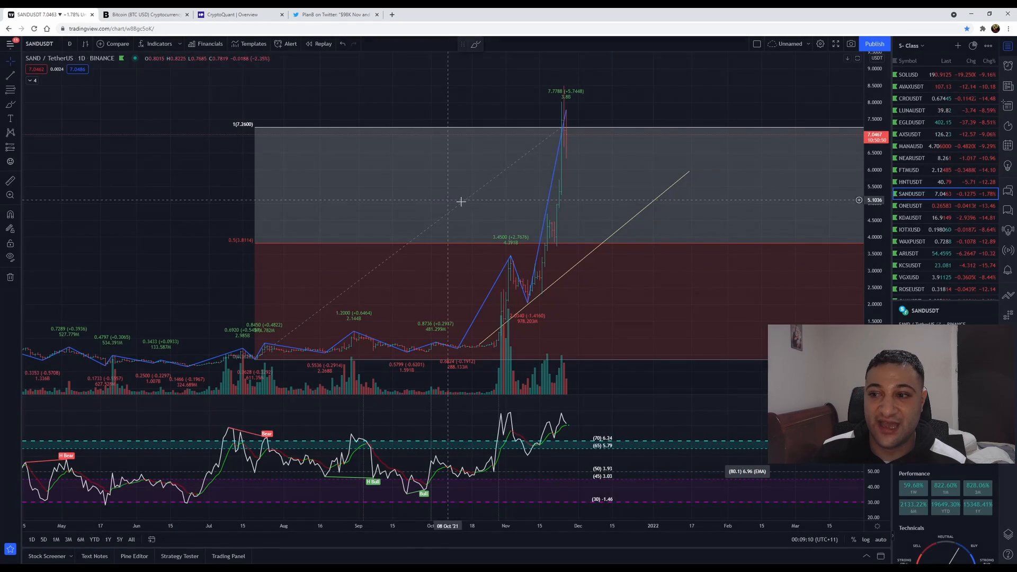
mouse_move(784, 191)
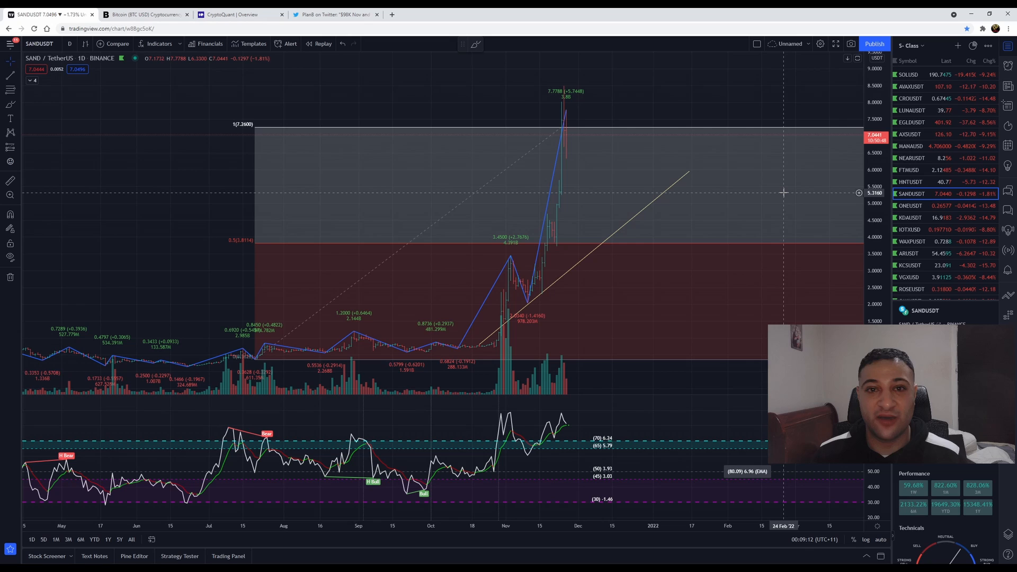
Step: Use Symbol Search to load the ADA/USD daily chart
left_click(38, 43)
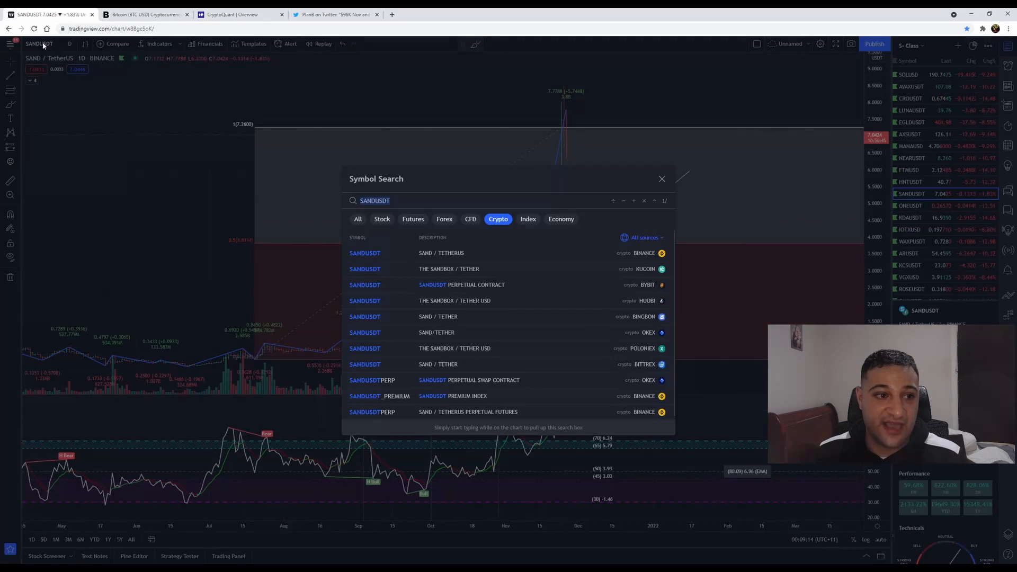
left_click(662, 178)
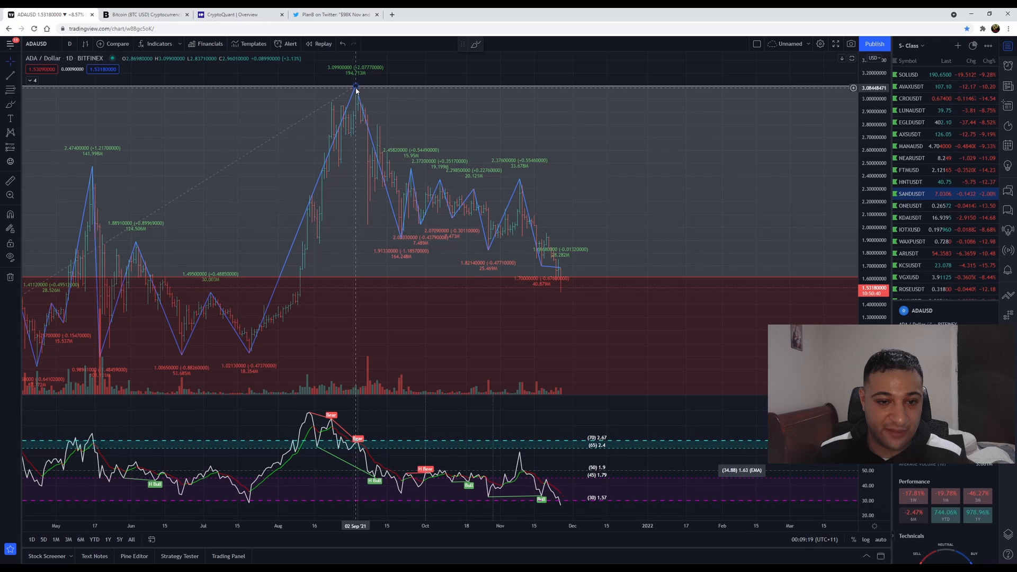
mouse_move(474, 241)
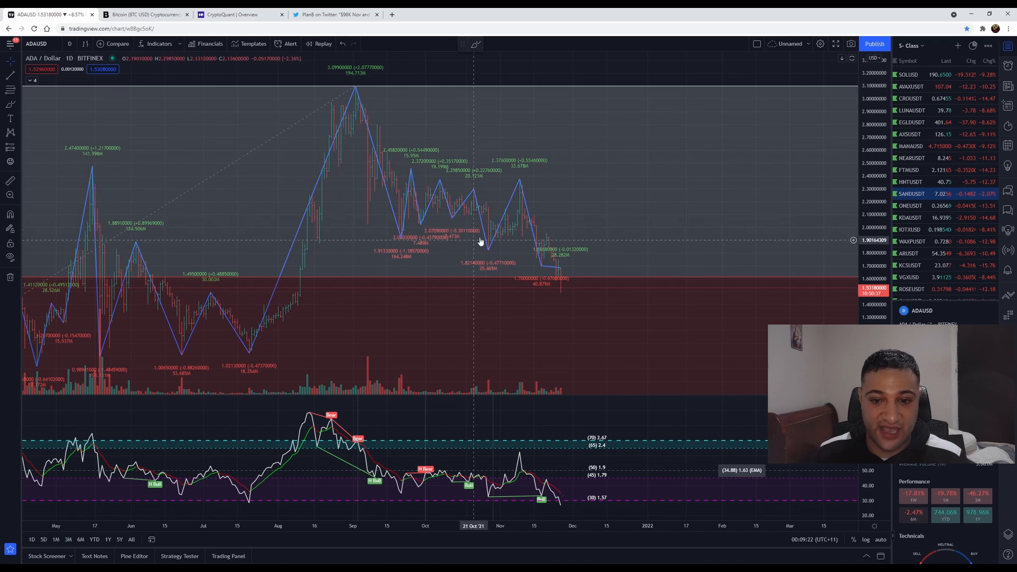
mouse_move(911, 206)
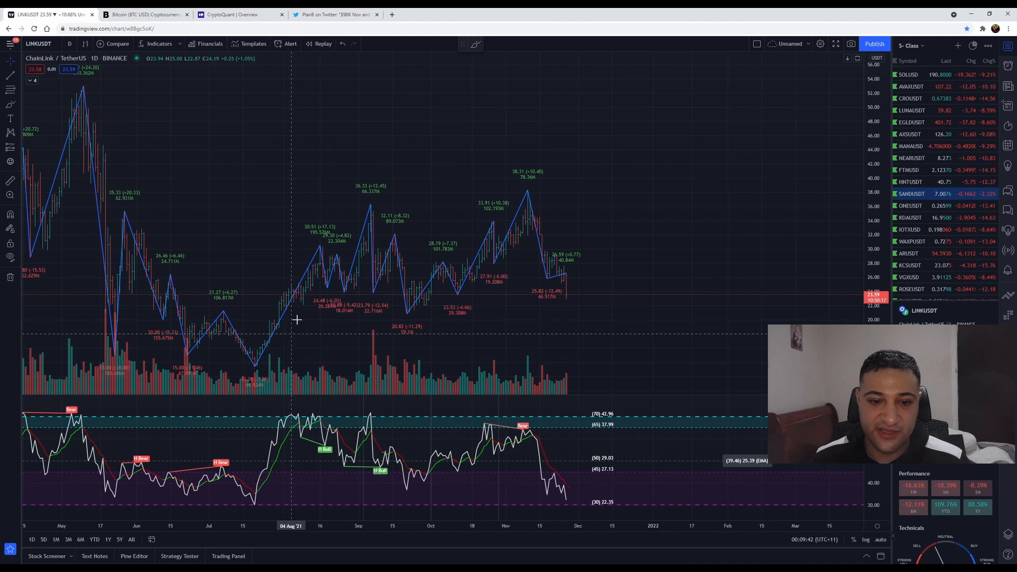
mouse_move(528, 197)
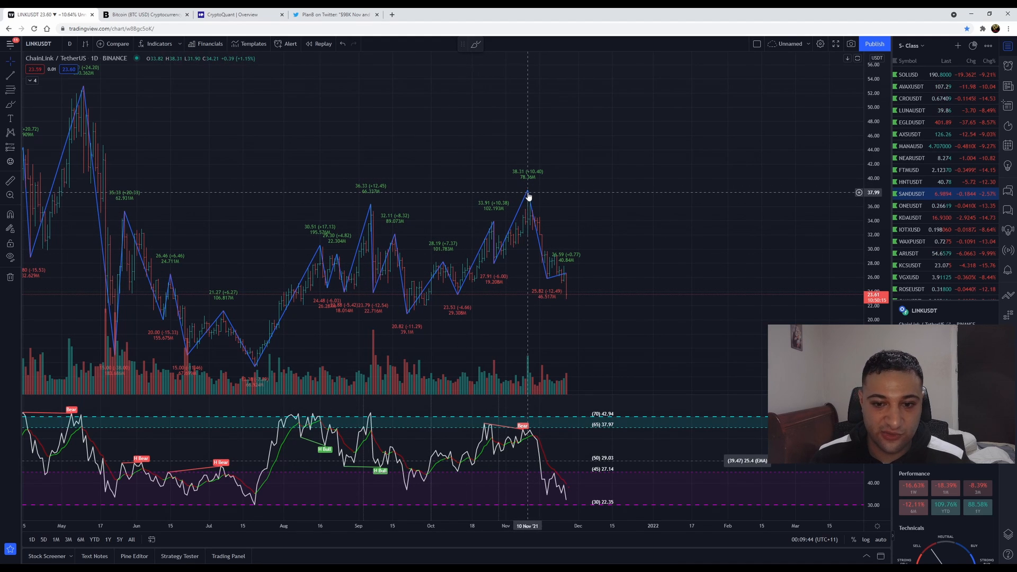
mouse_move(547, 244)
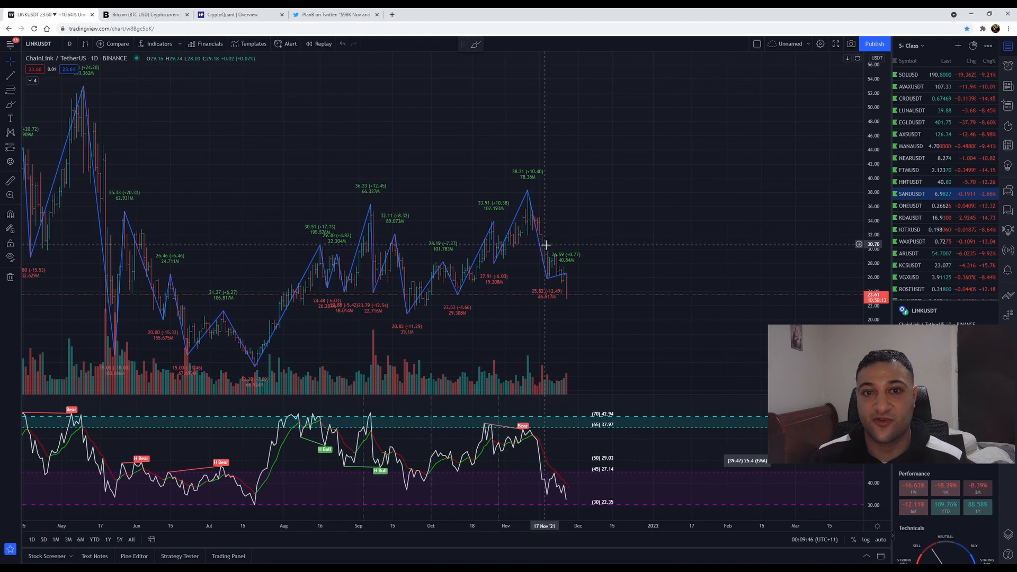
mouse_move(960, 252)
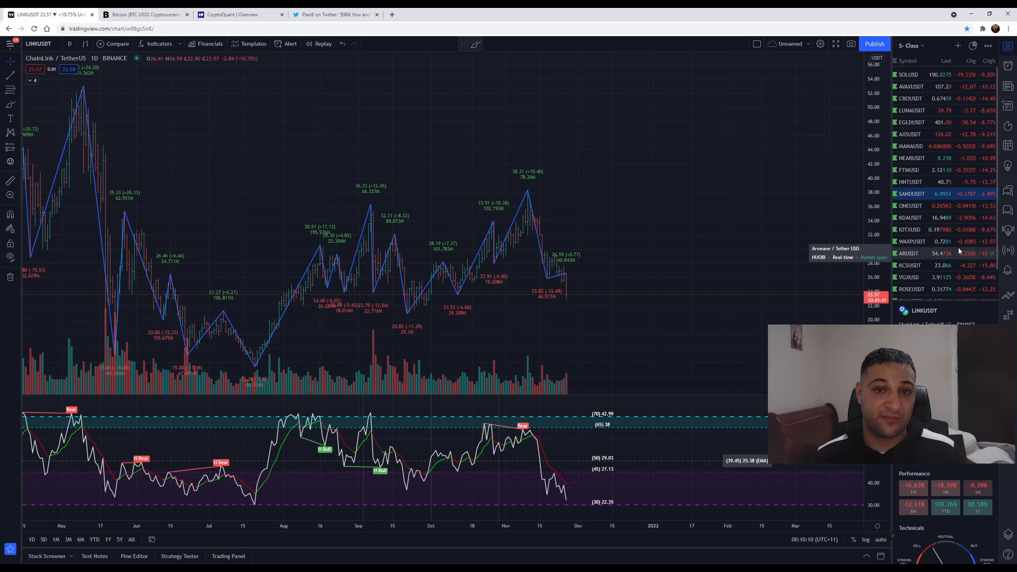
mouse_move(904, 214)
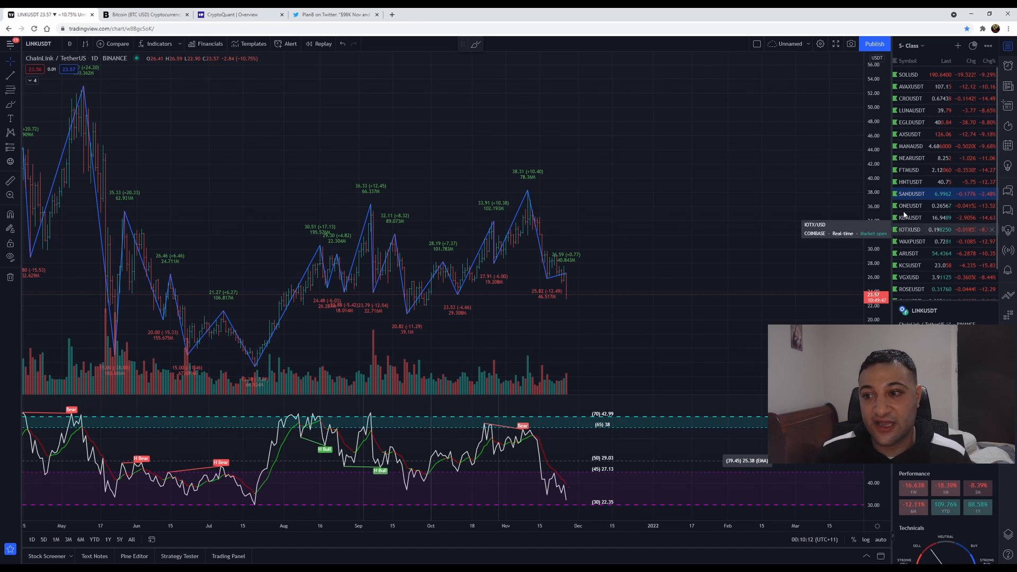
Step: Load the EGLD/USDT chart, then the Harmony / TetherUS daily chart from the watchlist
left_click(910, 122)
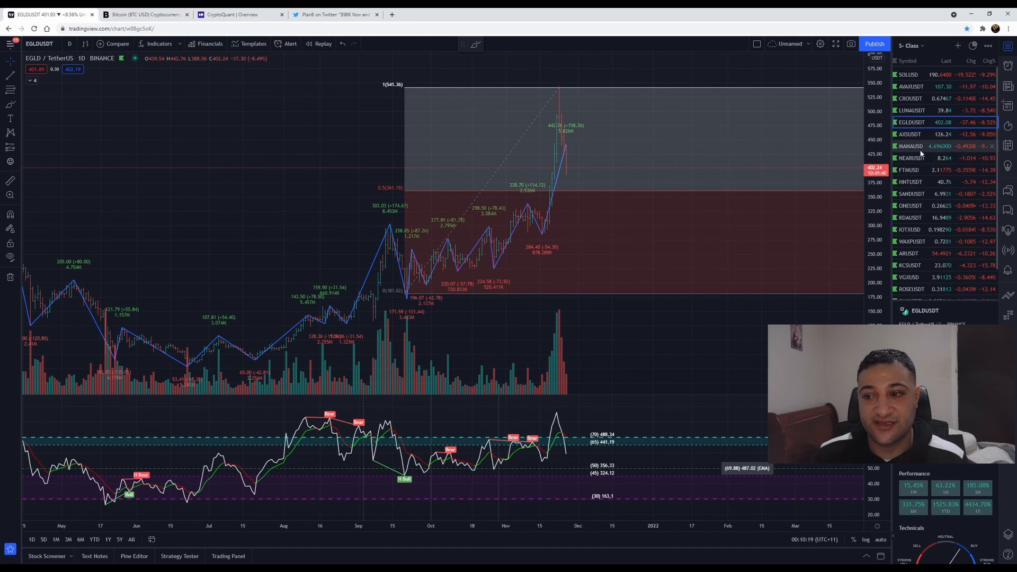
left_click(911, 205)
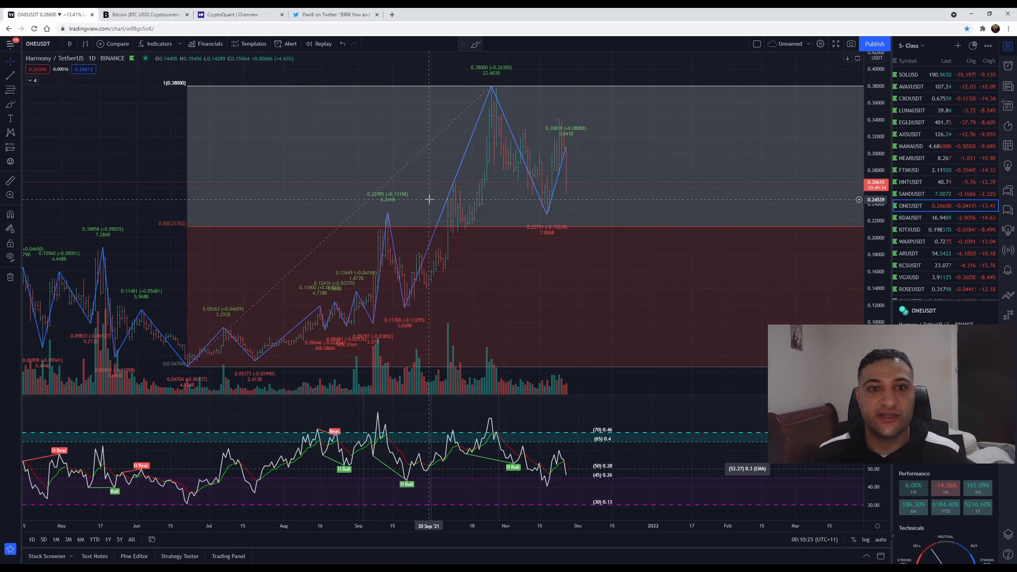
mouse_move(407, 195)
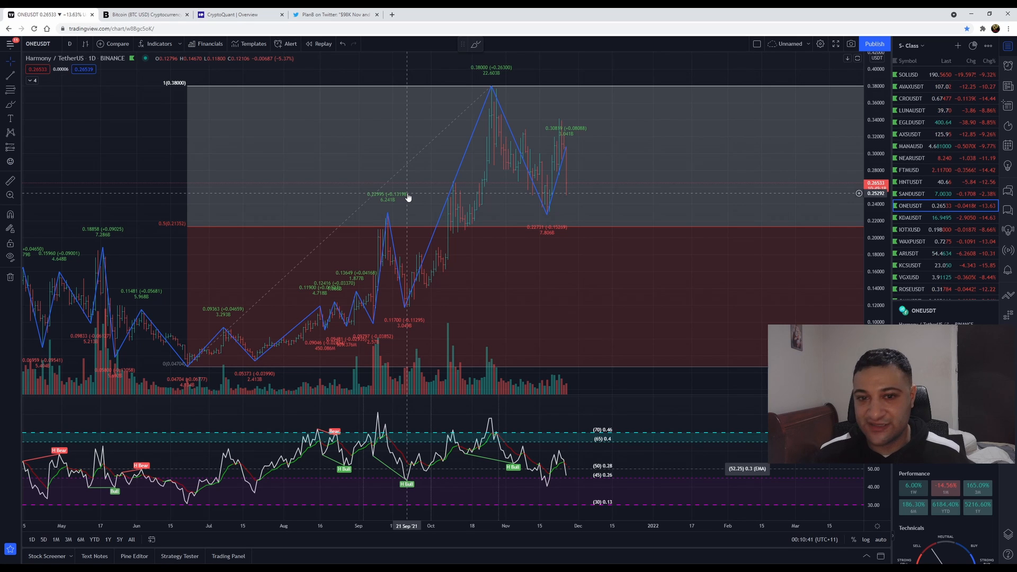
left_click(38, 44)
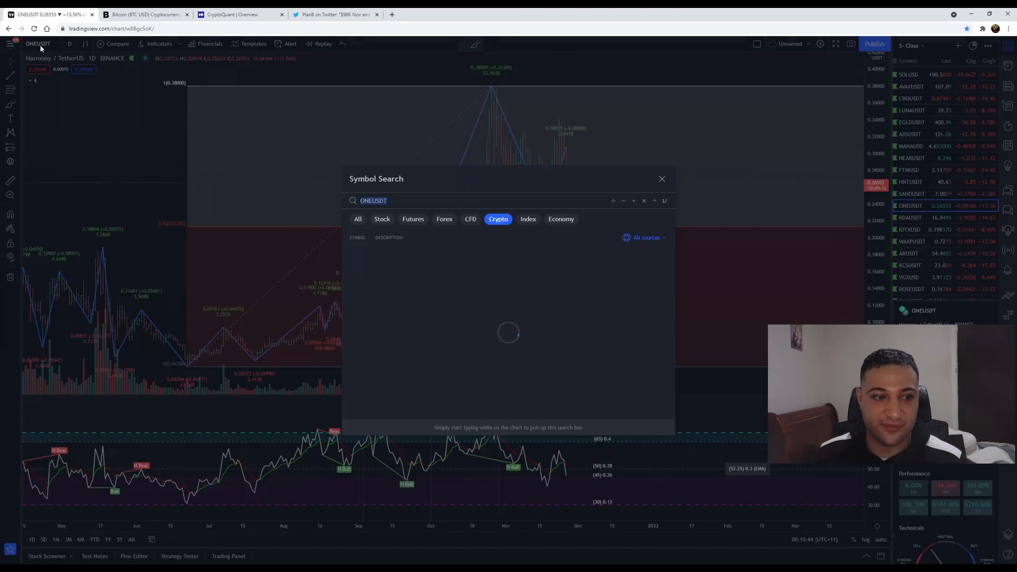
left_click(661, 178)
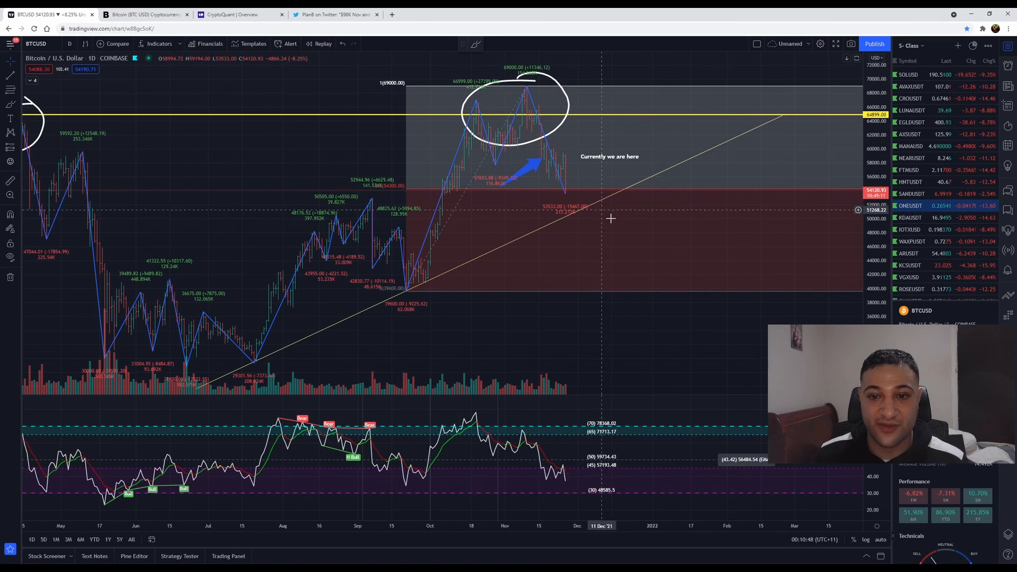
mouse_move(521, 98)
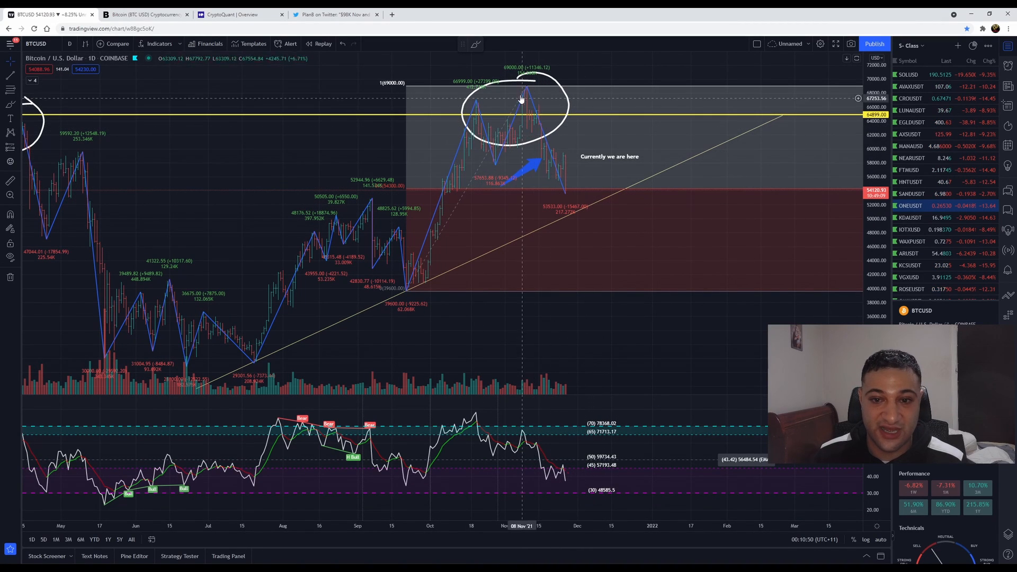
mouse_move(595, 192)
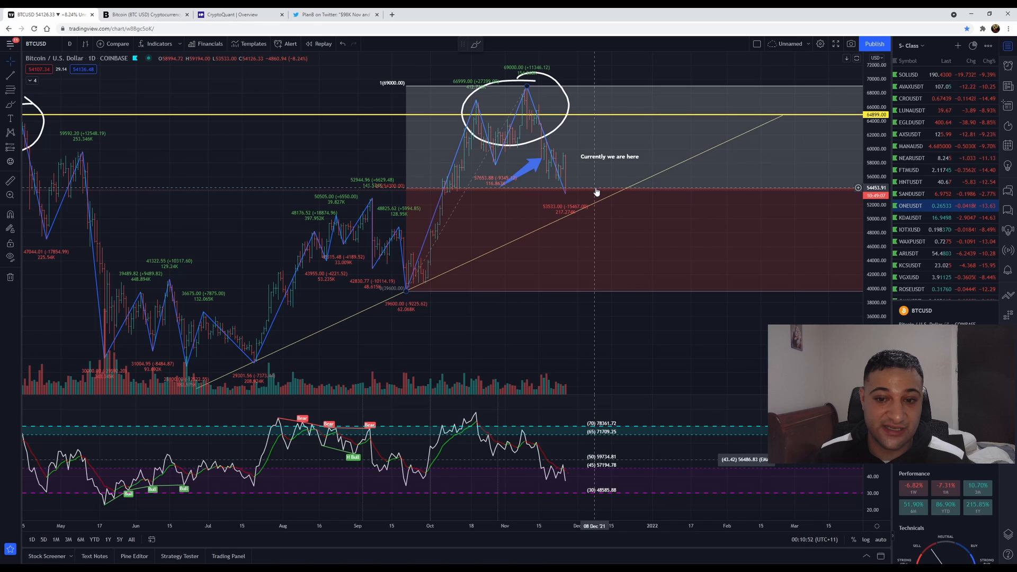
mouse_move(412, 104)
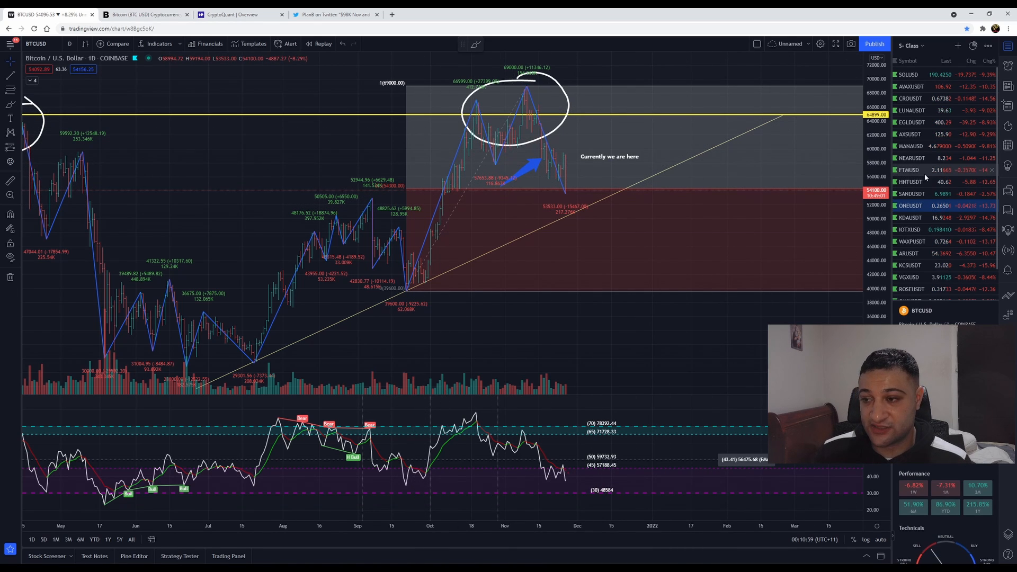
mouse_move(911, 157)
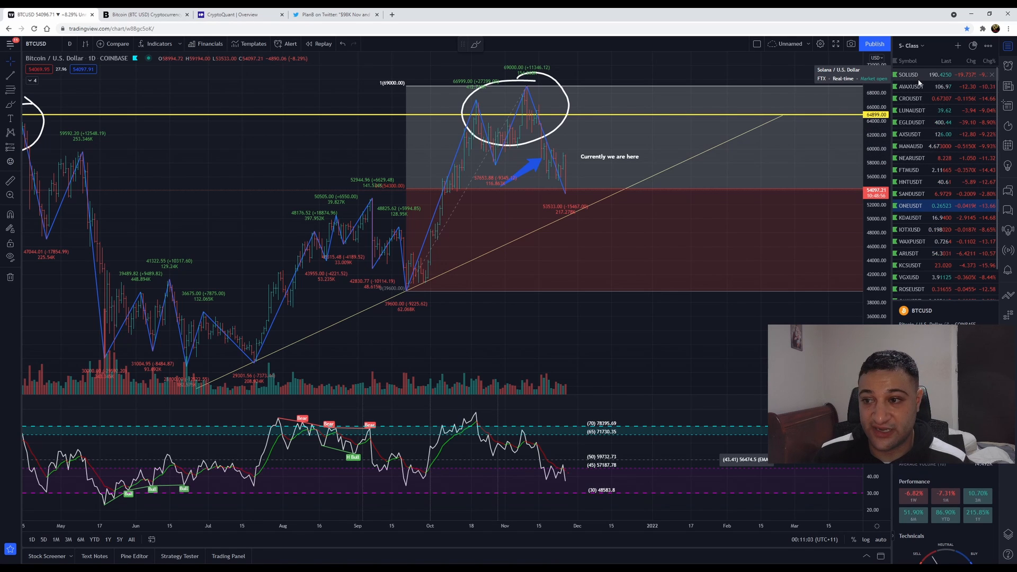
mouse_move(937, 169)
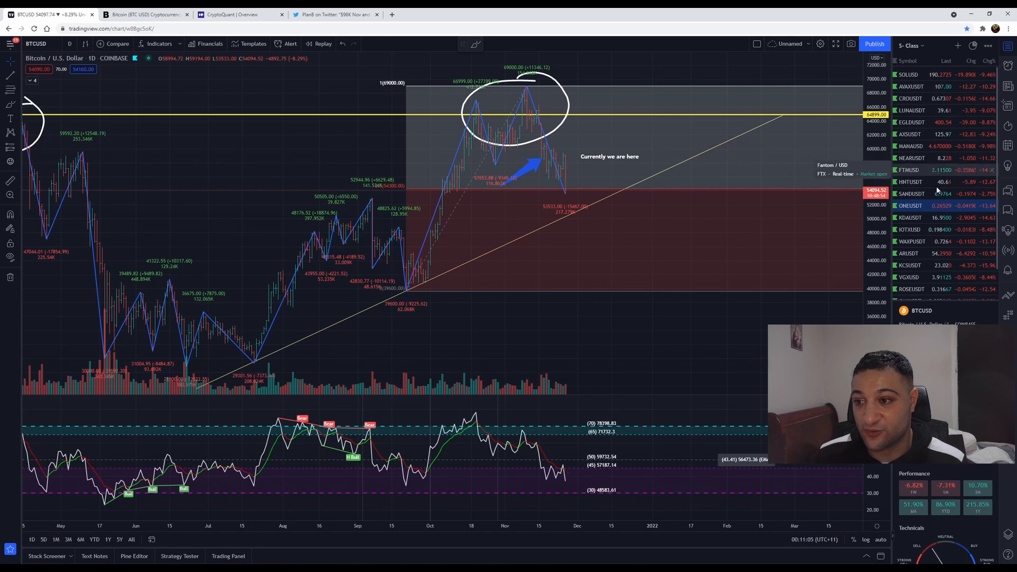
mouse_move(920, 221)
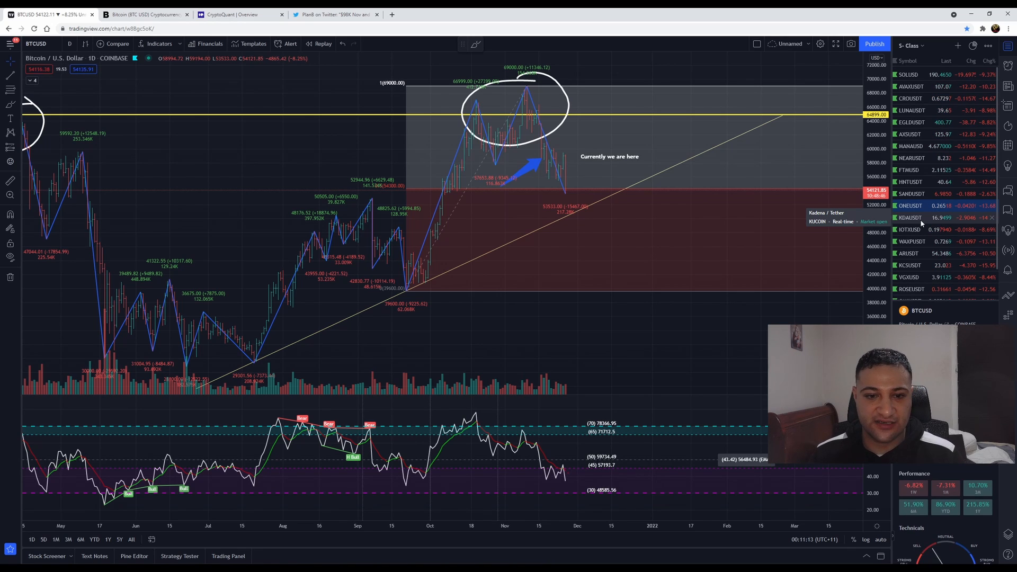
mouse_move(932, 194)
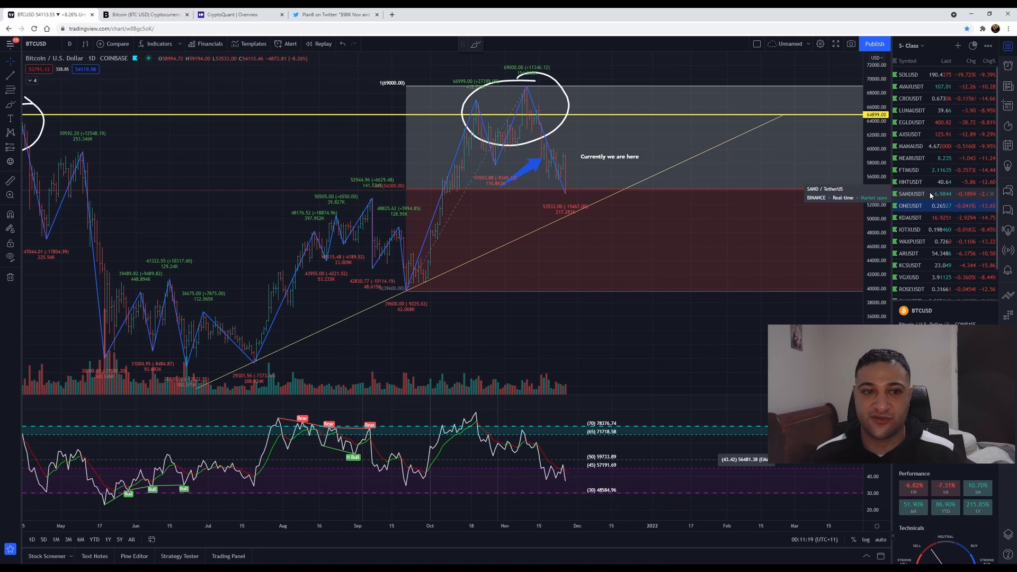
mouse_move(921, 163)
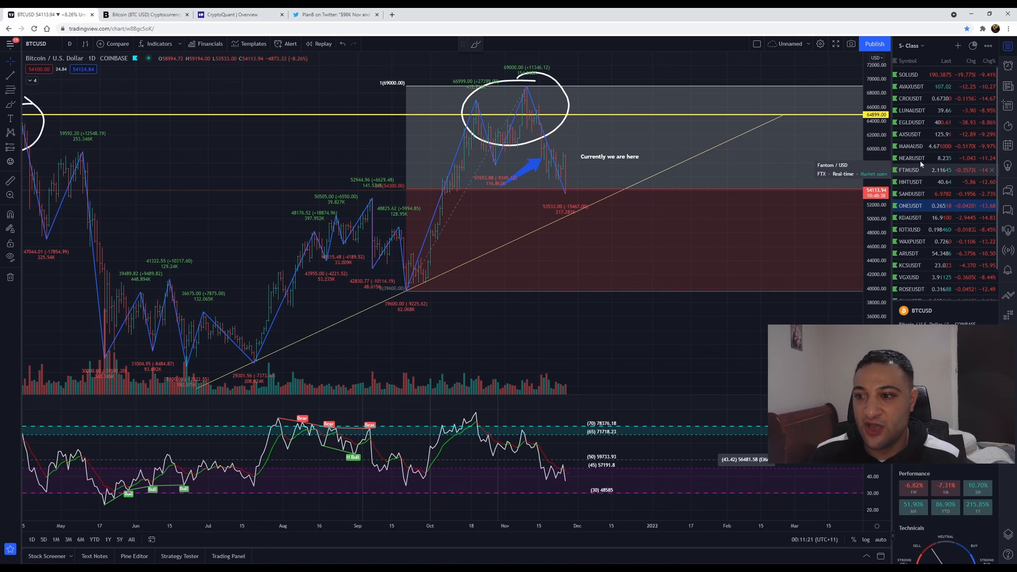
Step: Load the Solana chart, then the Fantom / USD daily chart with its measured-move levels
left_click(908, 74)
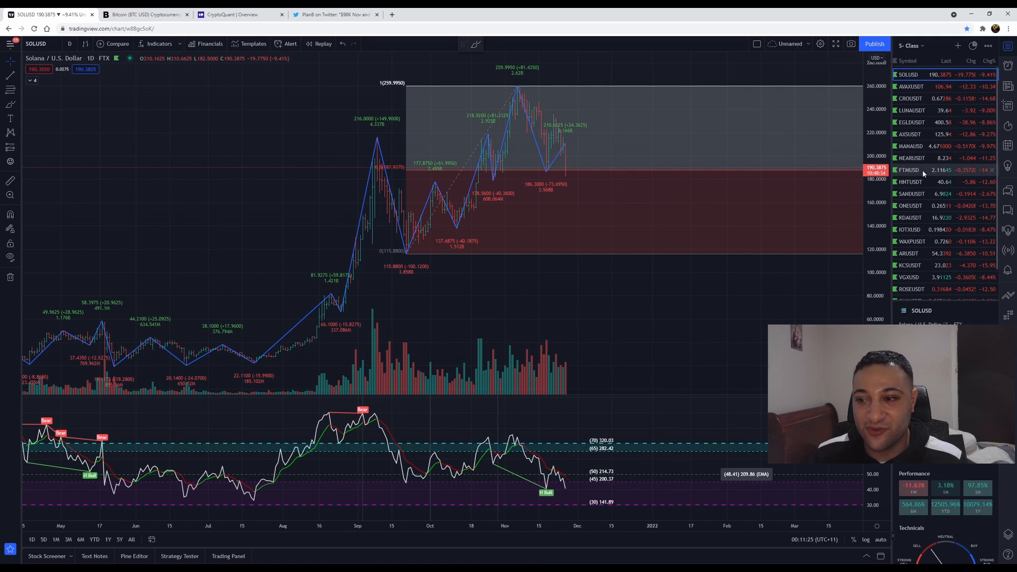
left_click(909, 170)
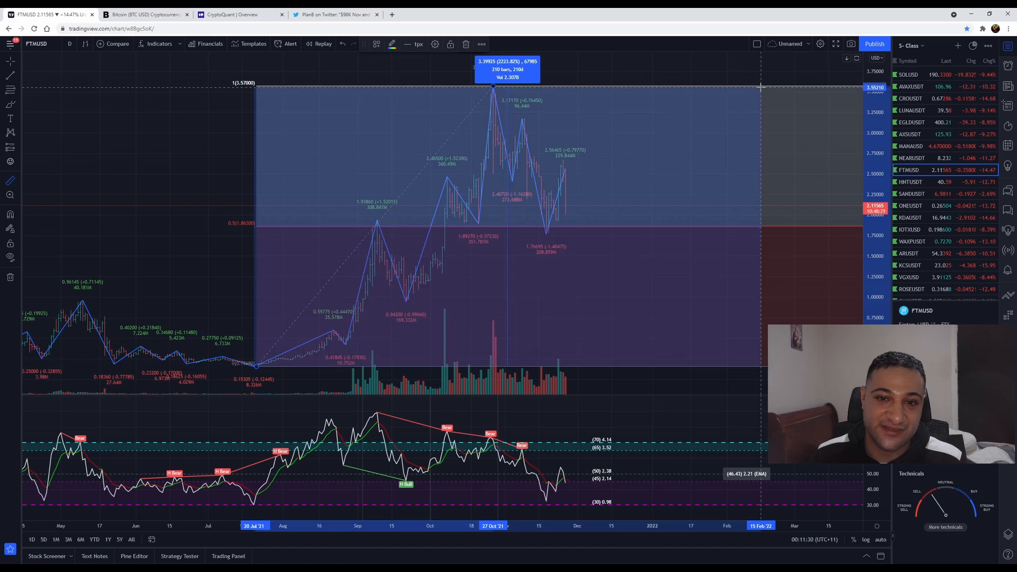
mouse_move(718, 169)
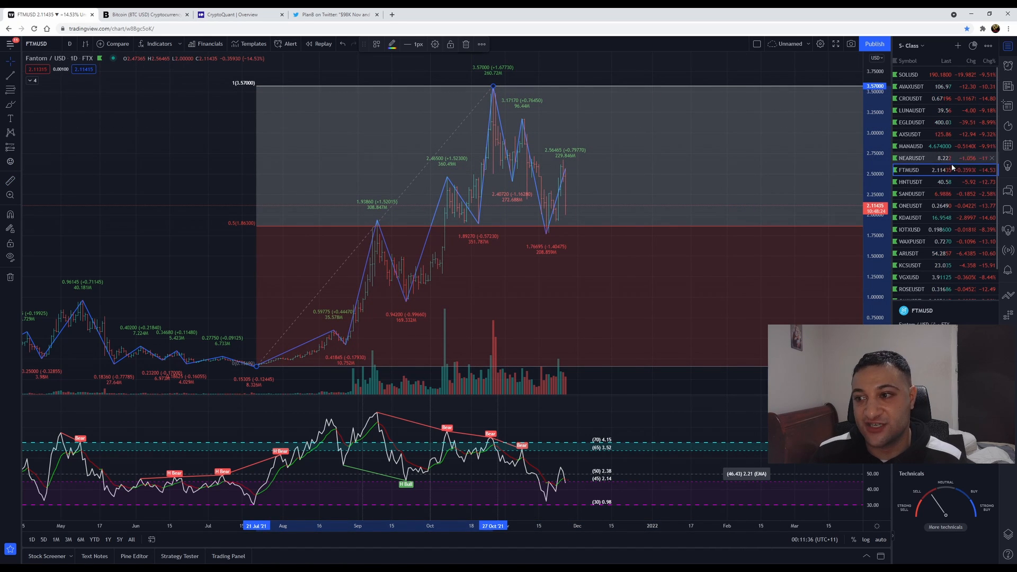
scroll("down", 3)
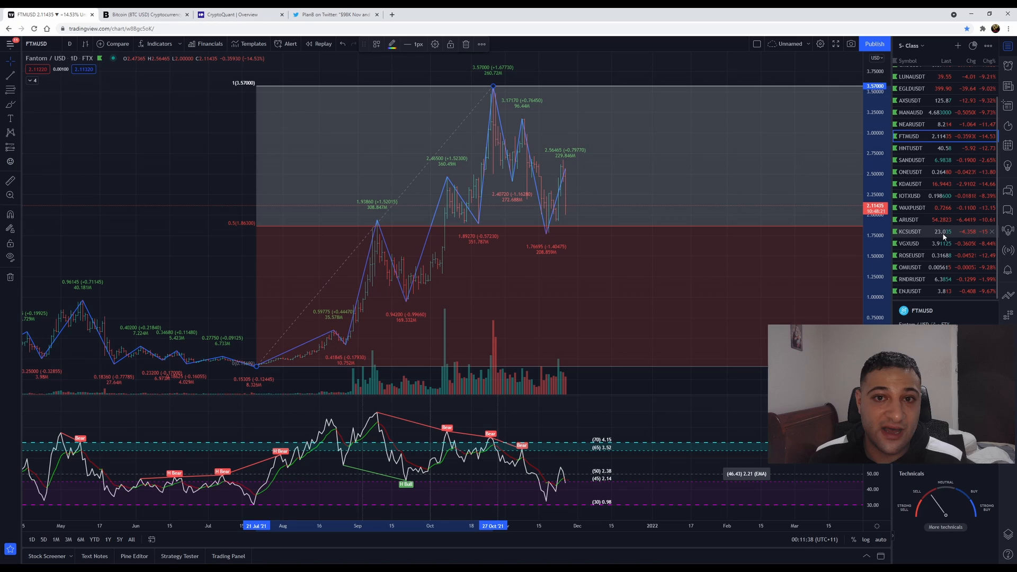
mouse_move(942, 232)
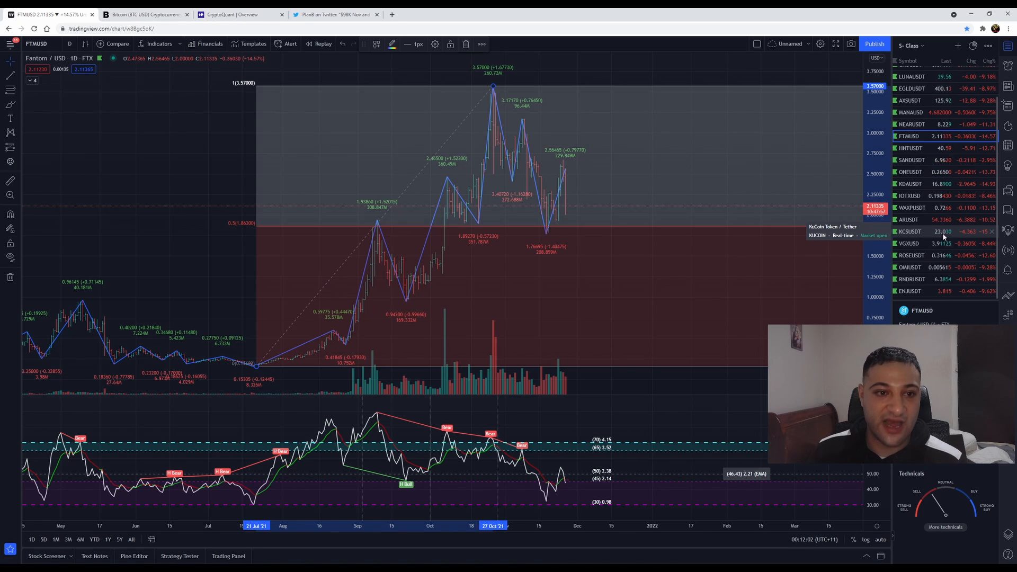
mouse_move(719, 212)
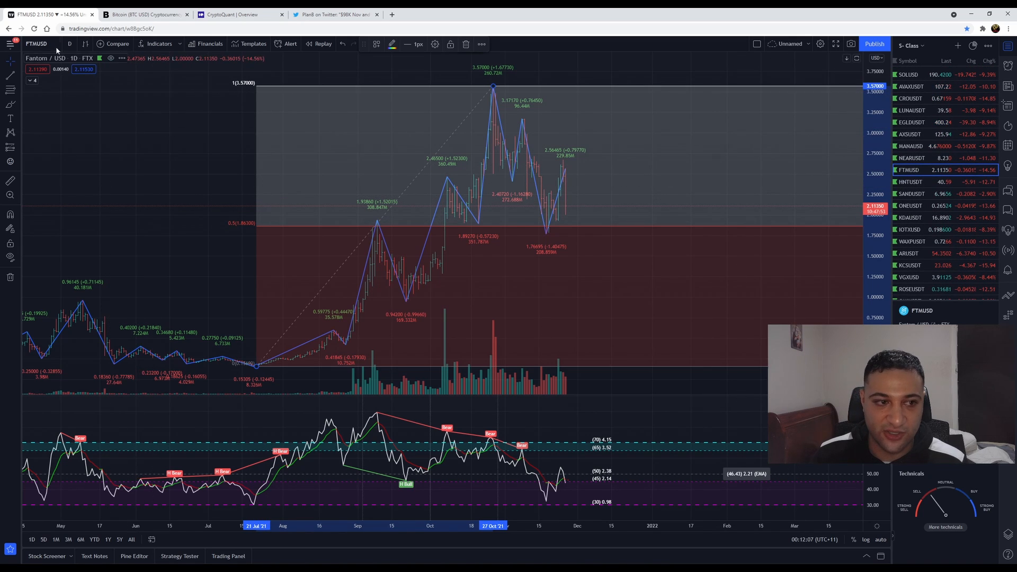
Step: Search 'BT' and load the Bitcoin / TetherUS Binance daily chart with its support trendline
left_click(36, 44)
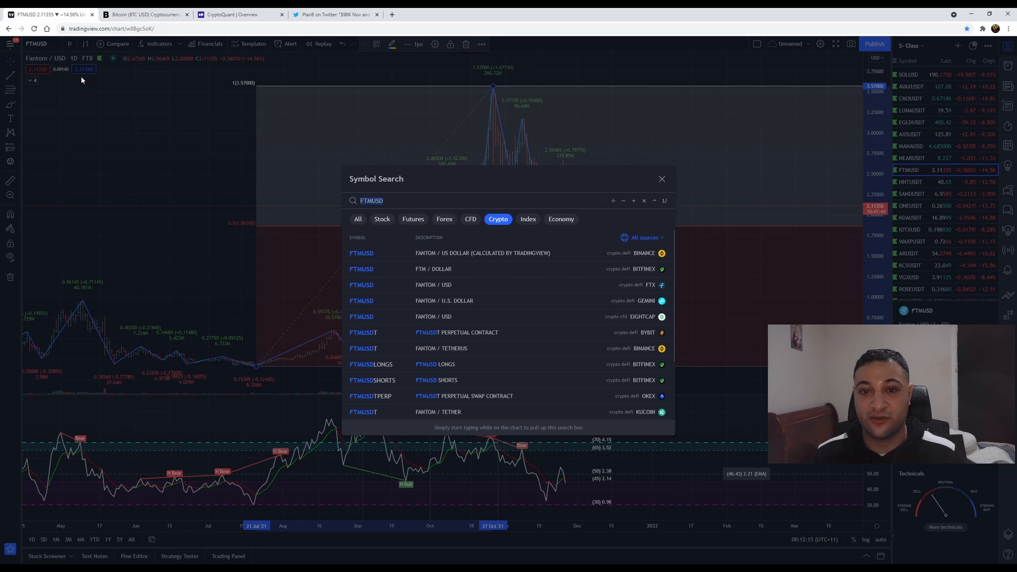
type("BT")
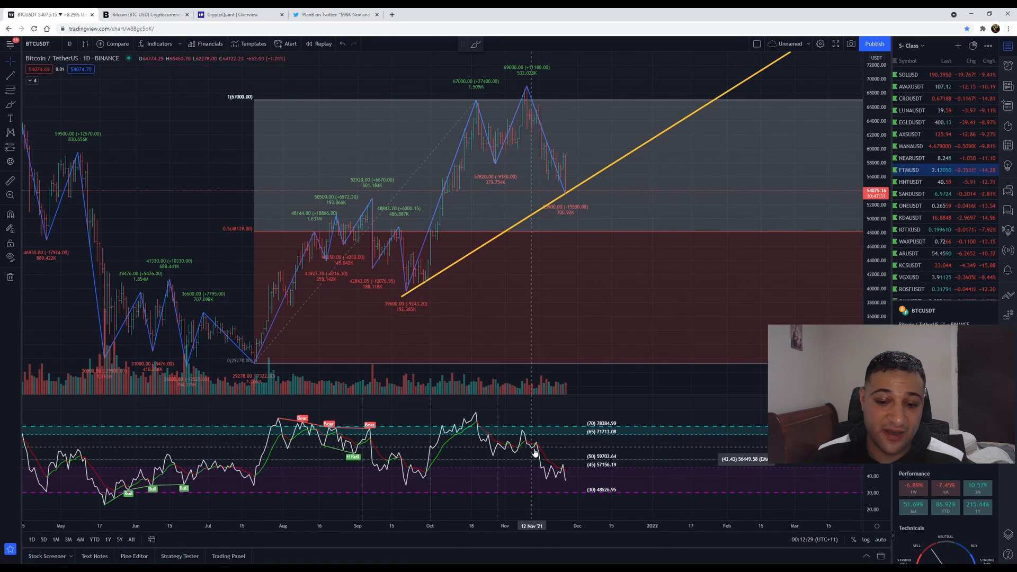
mouse_move(578, 345)
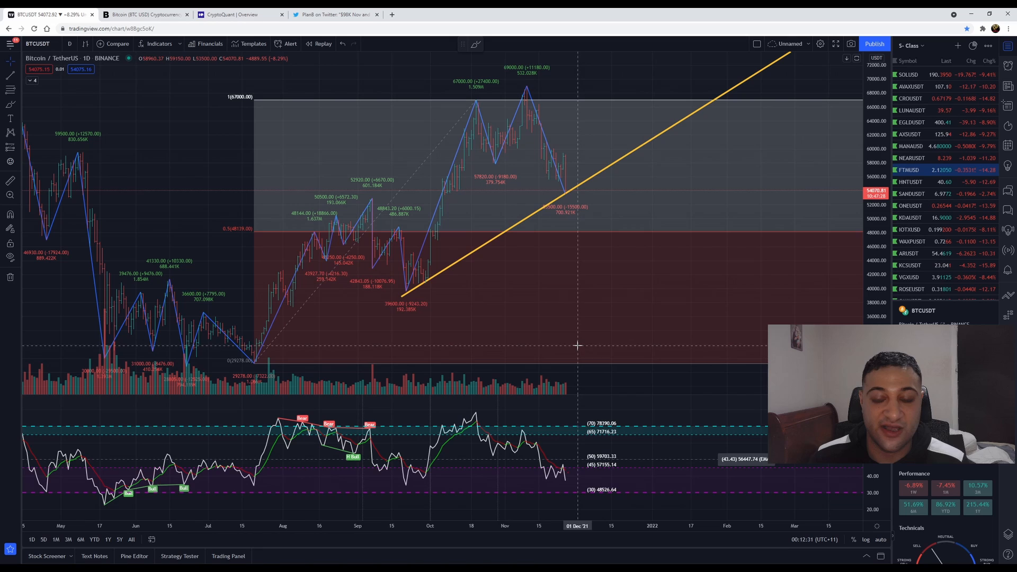
mouse_move(531, 260)
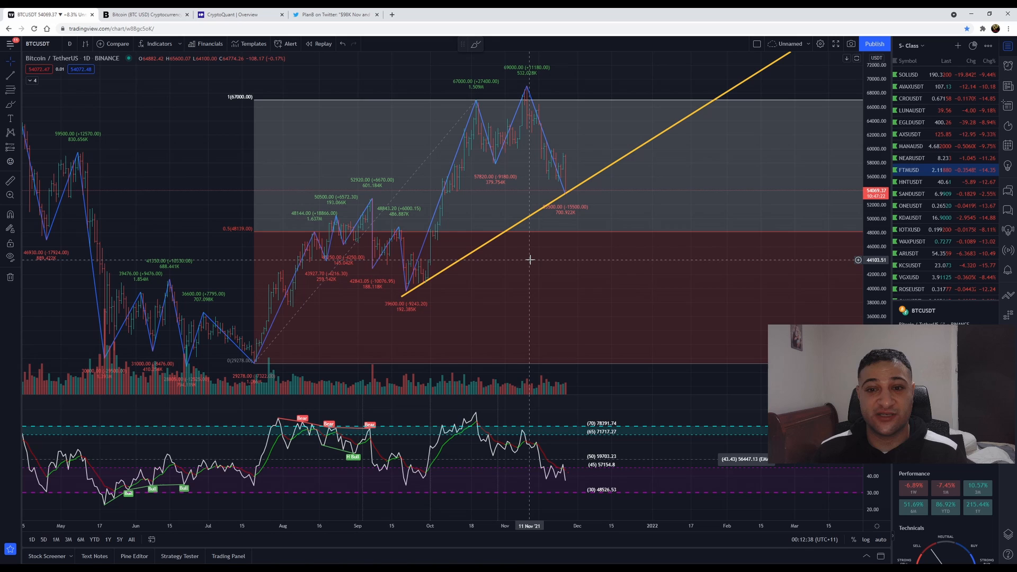
mouse_move(527, 104)
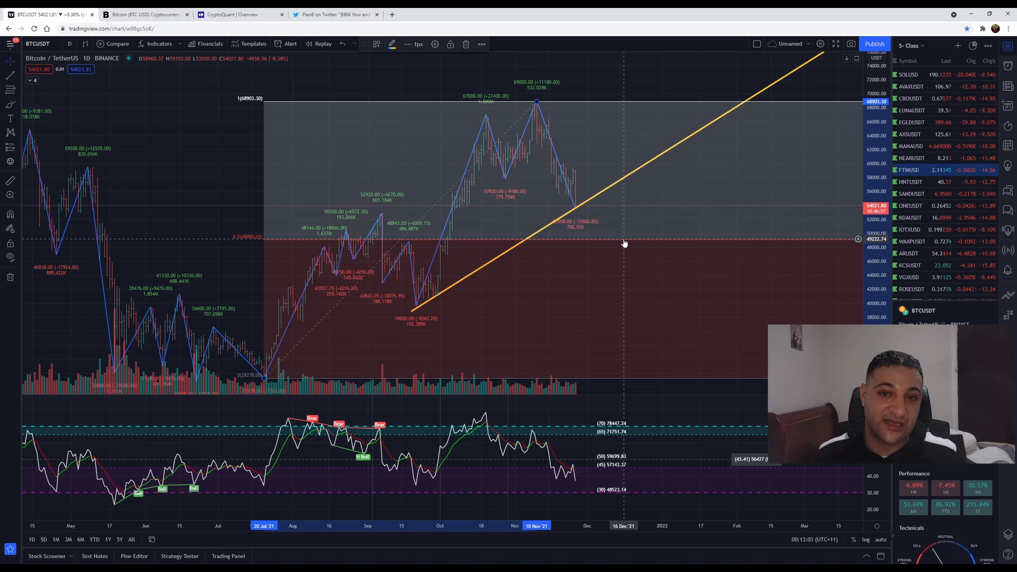
Step: Switch to CryptoQuant's Estimated Leverage Ratio results showing the BTC all-exchanges value 0.1989
left_click(232, 14)
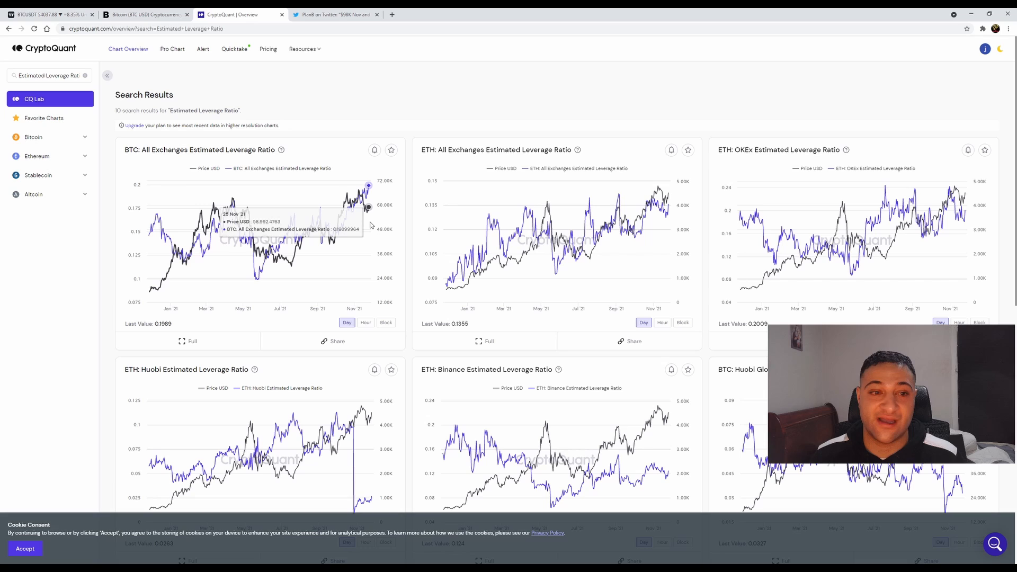
mouse_move(366, 224)
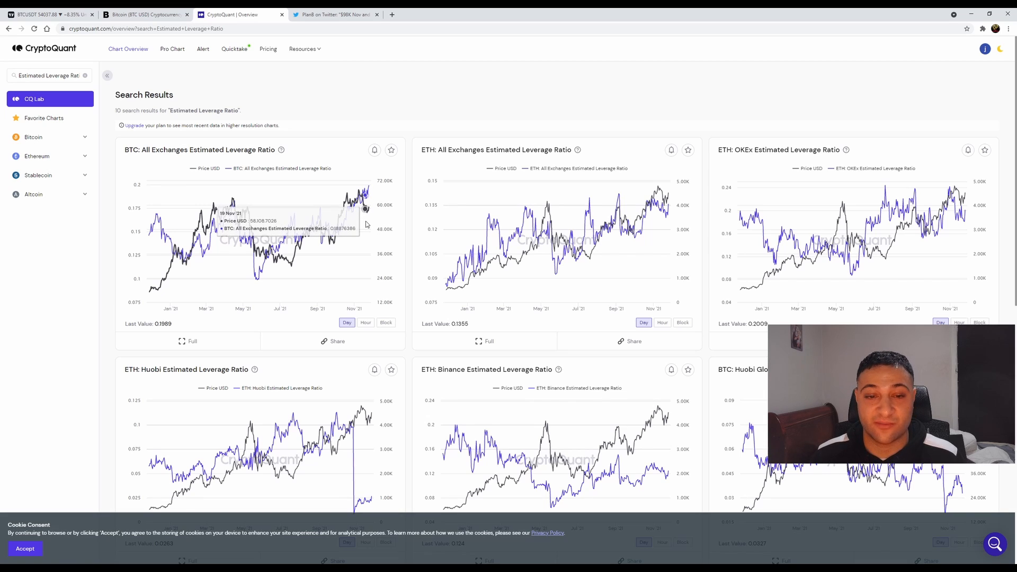
mouse_move(307, 167)
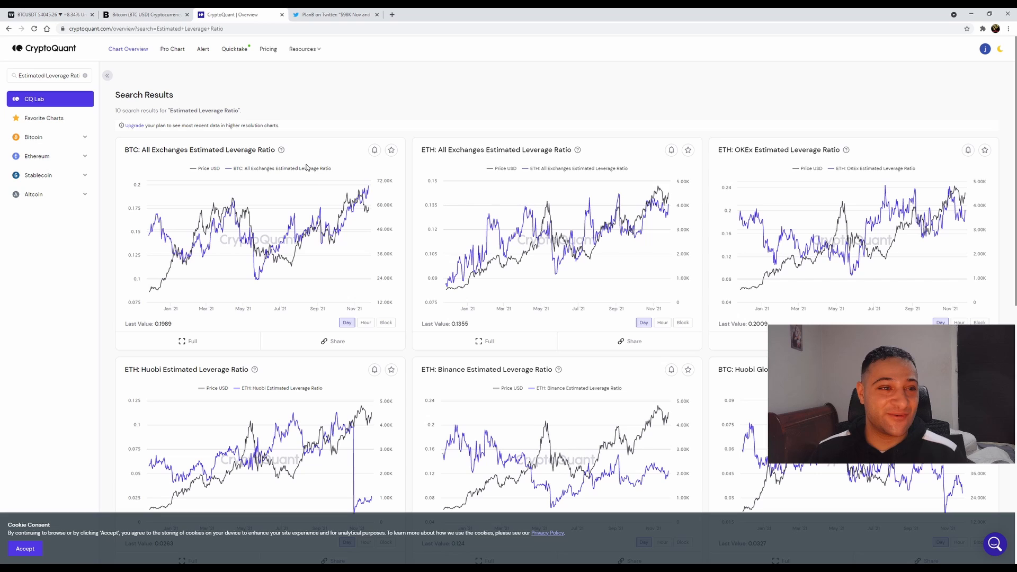
mouse_move(225, 167)
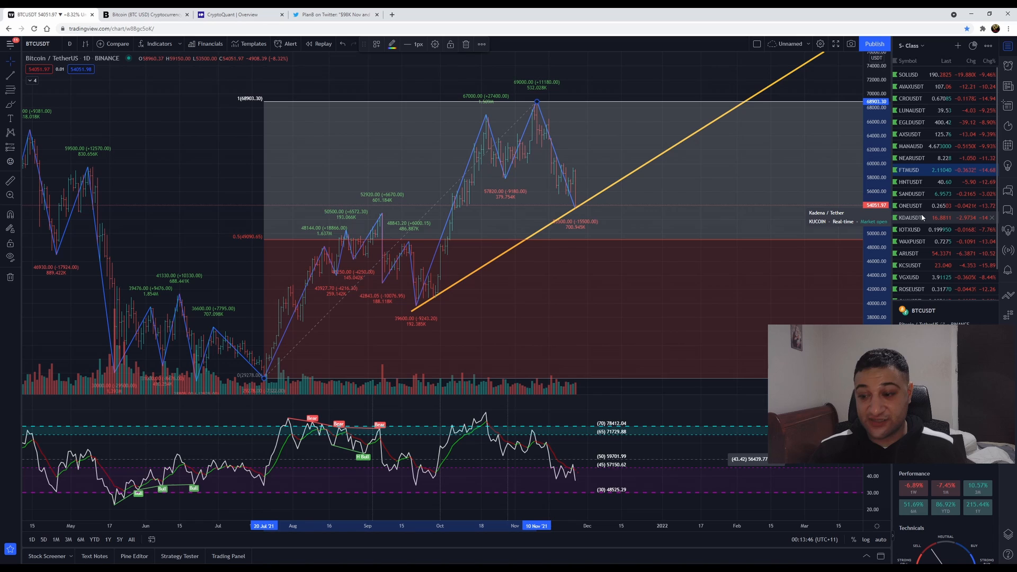
mouse_move(911, 181)
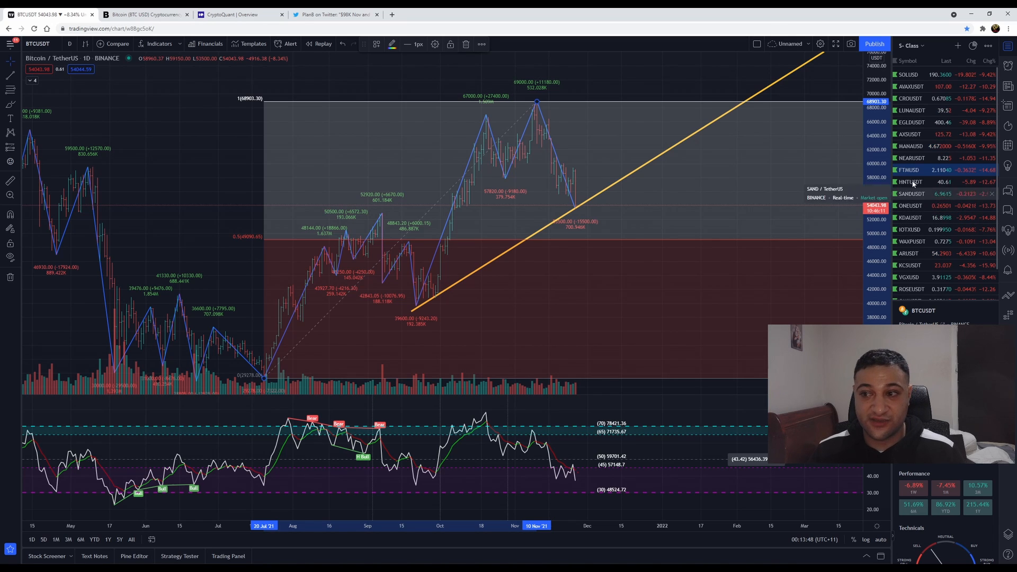
Step: Load the Solana / U.S. Dollar daily chart from the watchlist
left_click(908, 75)
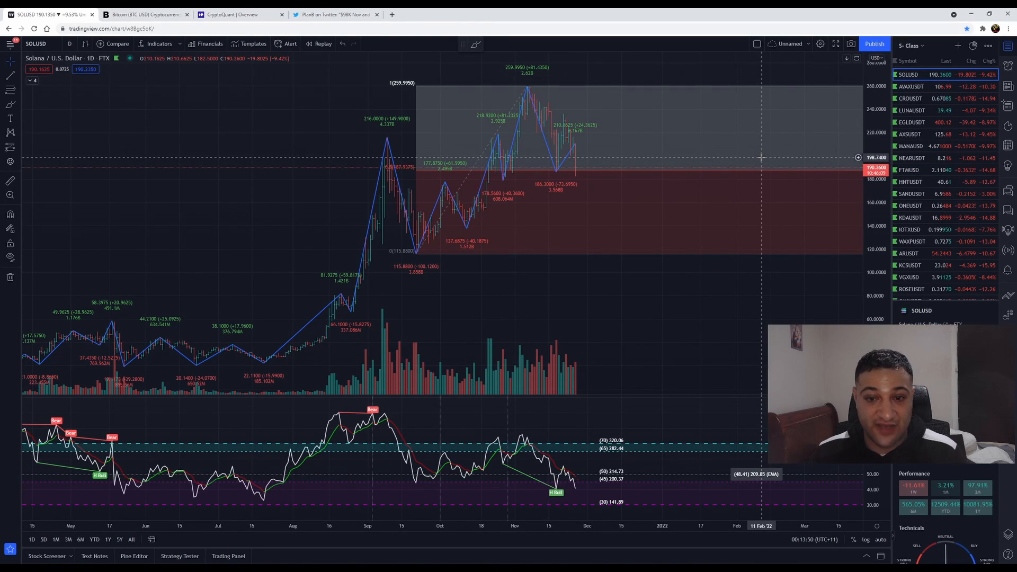
mouse_move(843, 161)
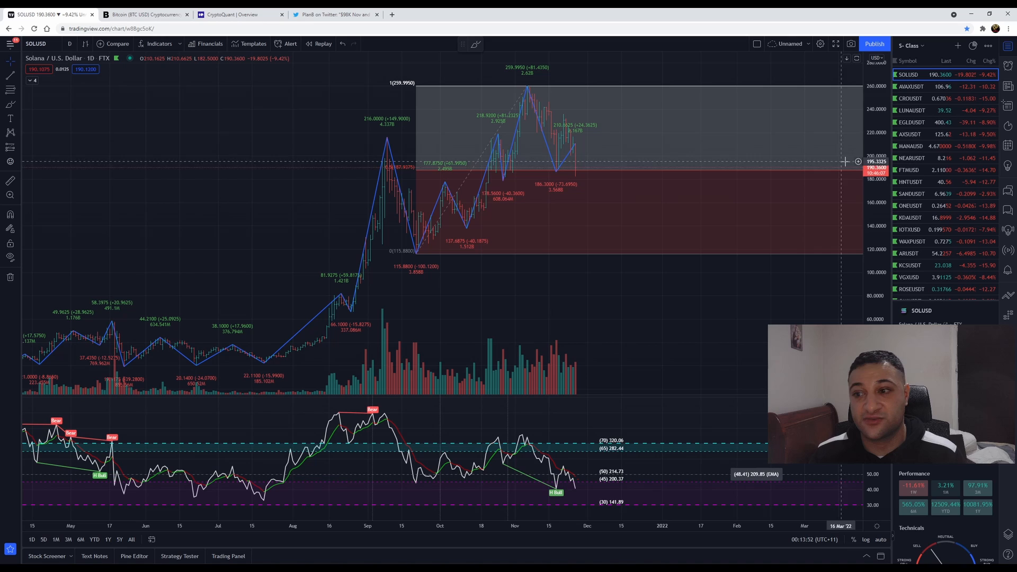